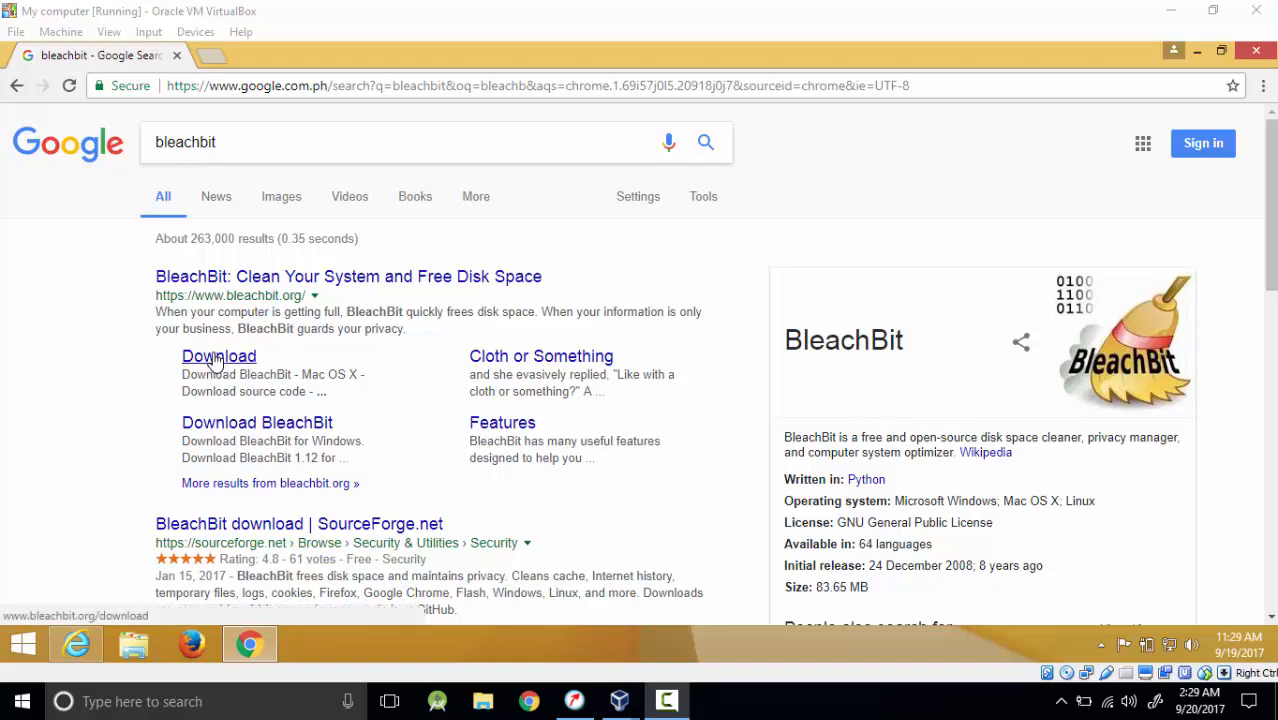
- Open BleachBit's download page and scroll to its Linux, Mac OS X and Windows packages
click(218, 356)
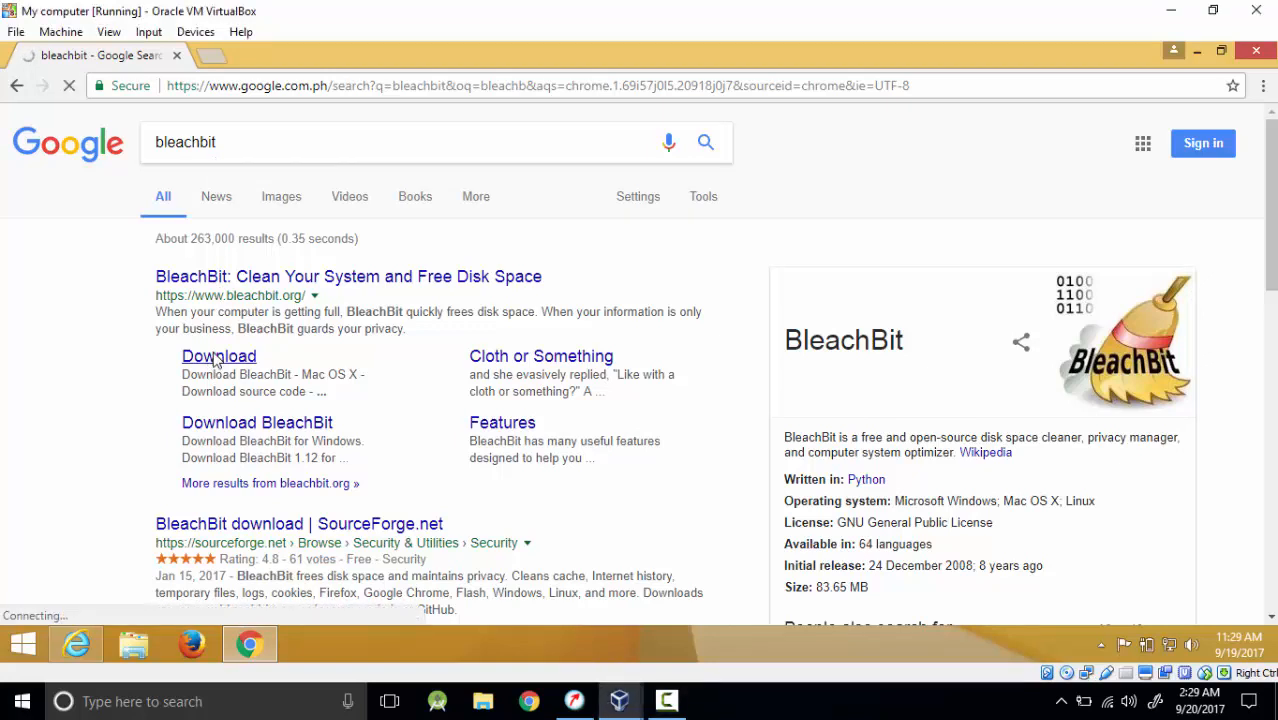
click(218, 356)
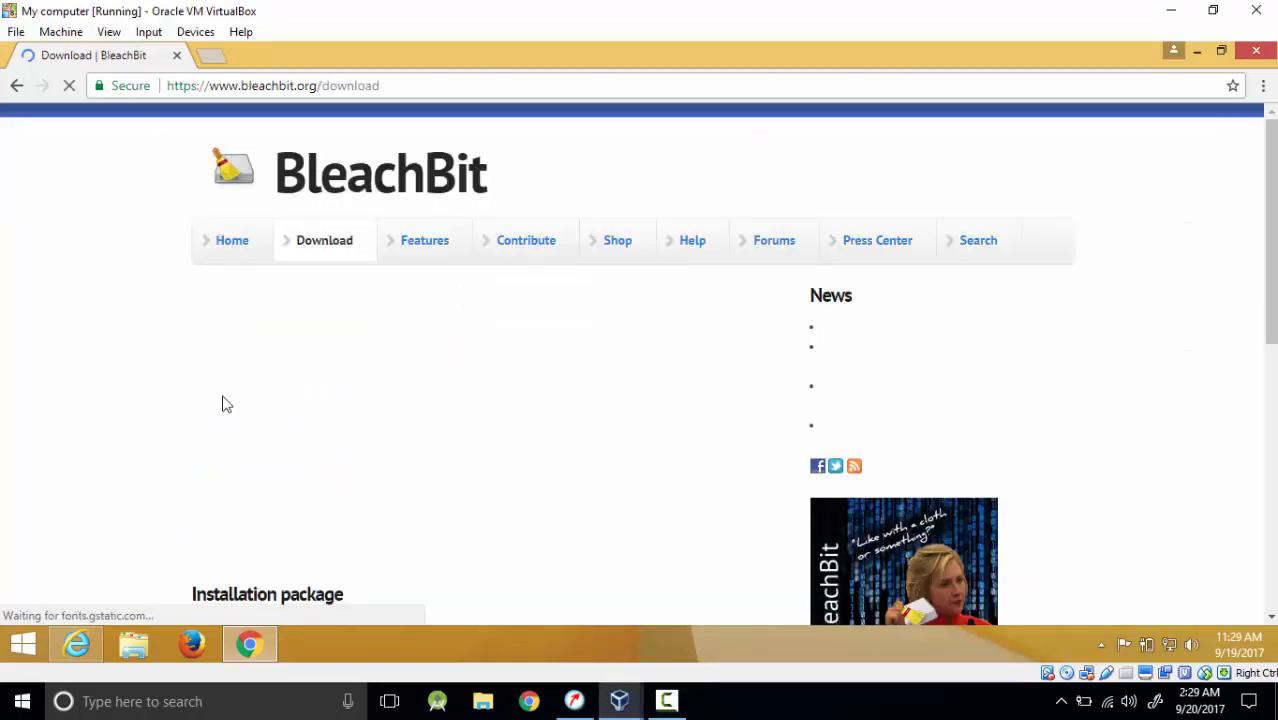
scroll(down, 3)
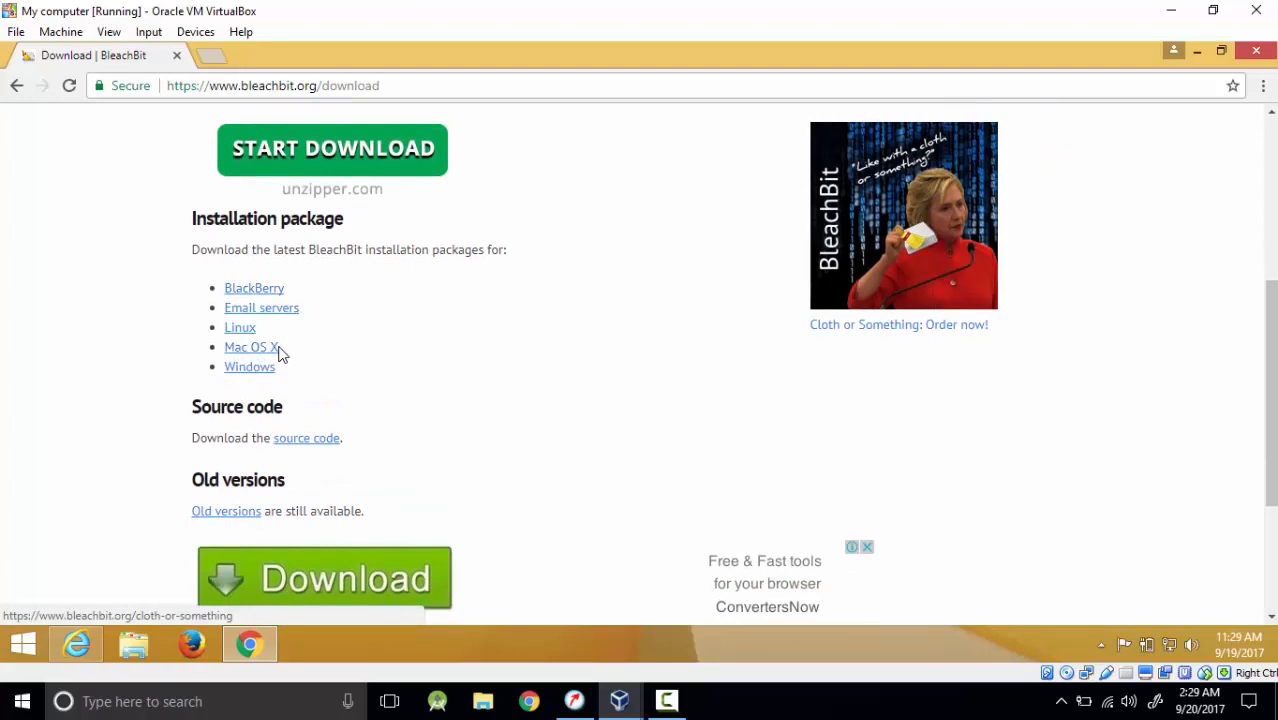
mouse_move(250, 367)
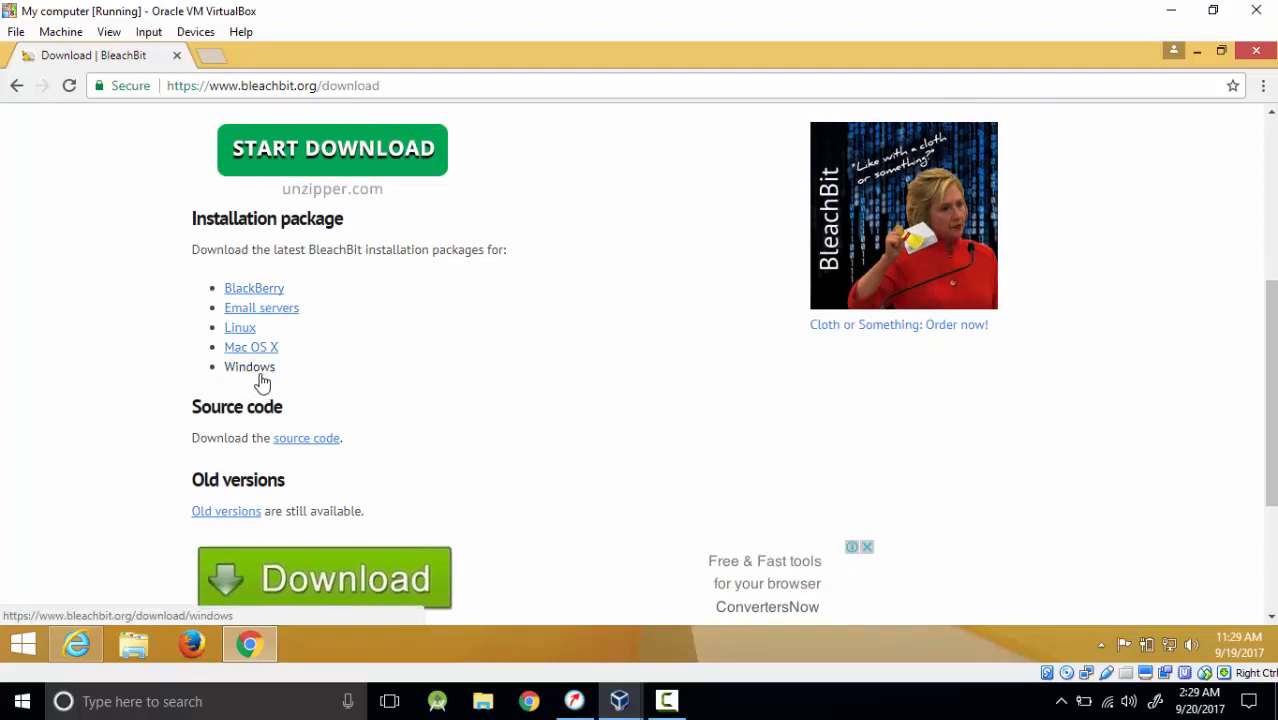
- Open the Windows packages page and get the BleachBit 1.12 installer .exe downloading
click(249, 366)
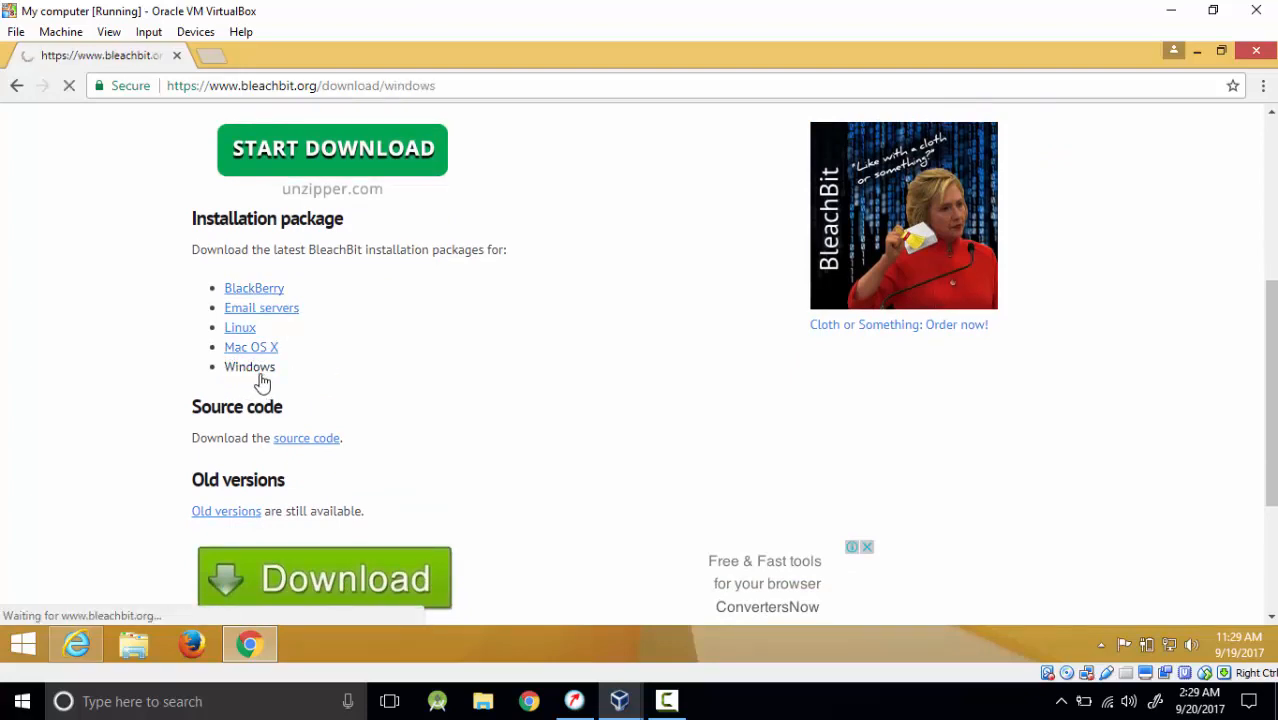
click(249, 366)
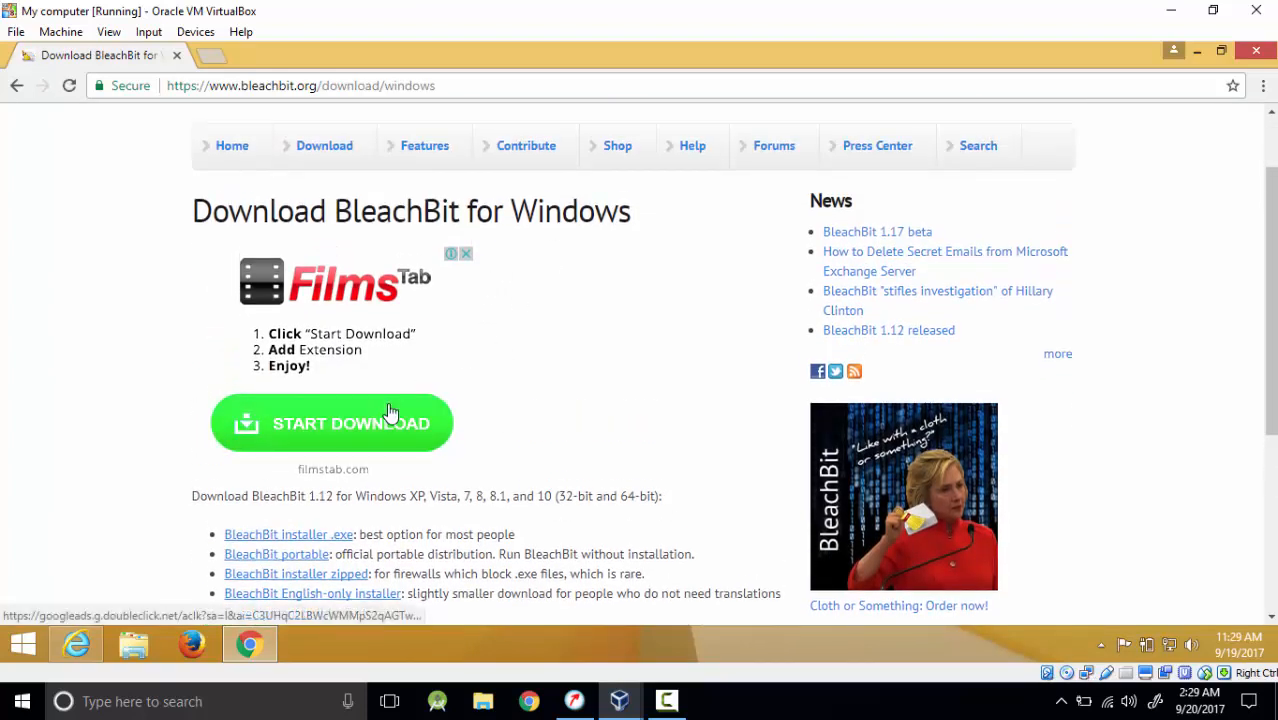
scroll(down, 3)
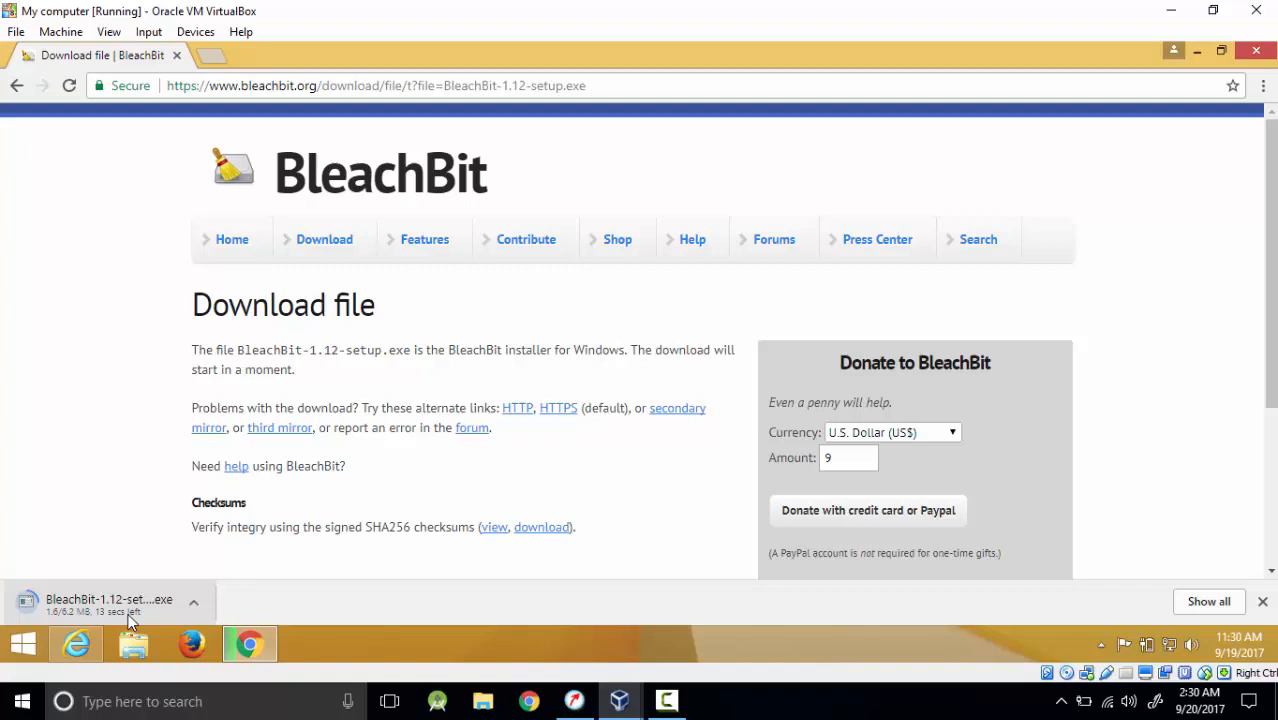
mouse_move(1125, 640)
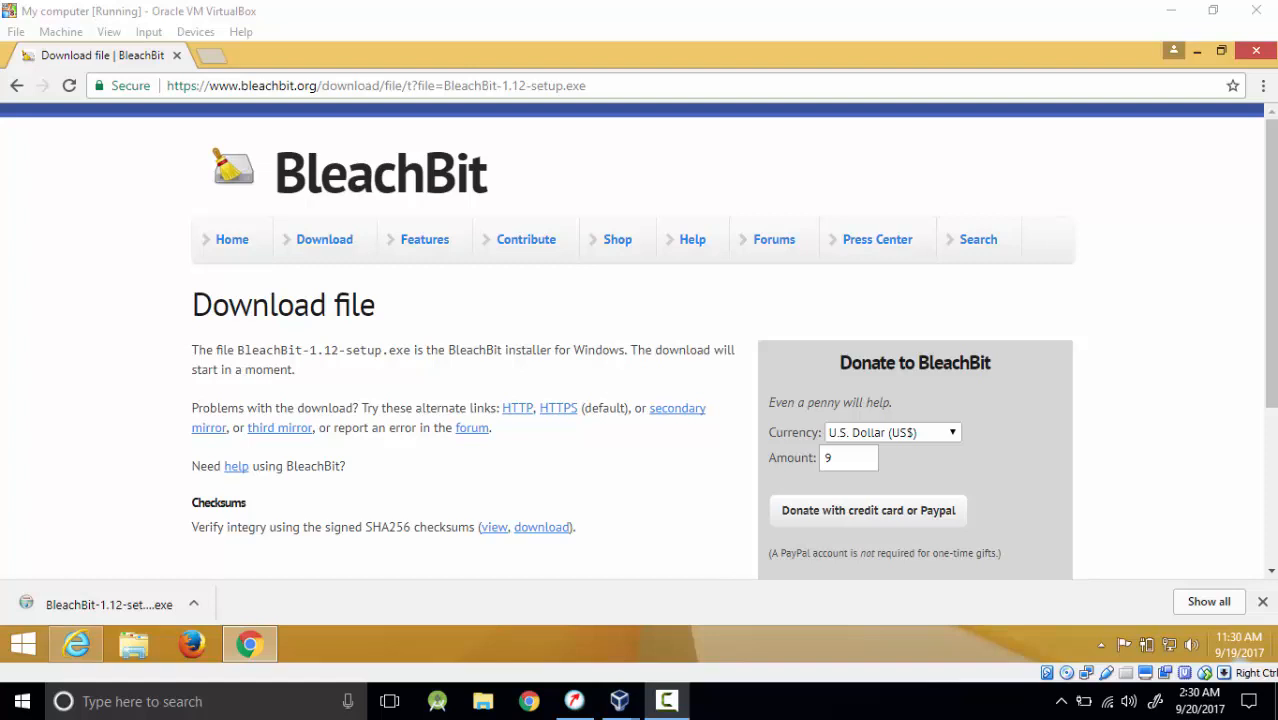
mouse_move(108, 604)
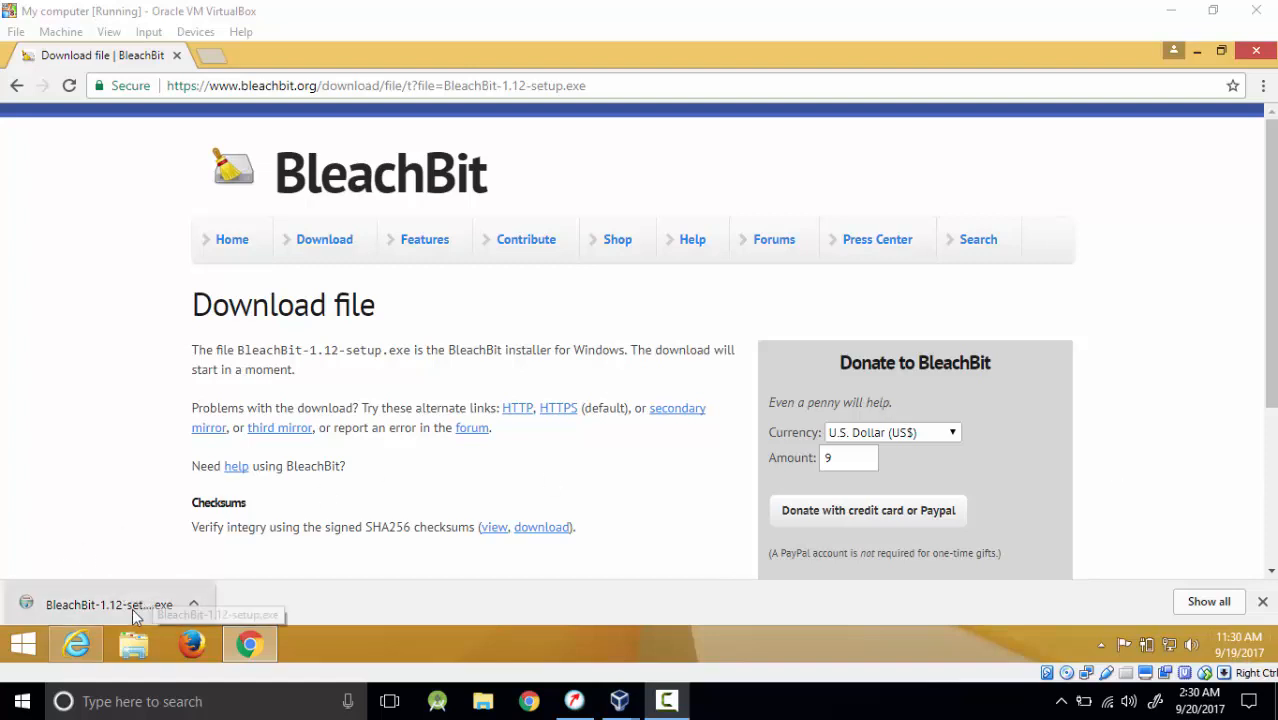
mouse_move(293, 592)
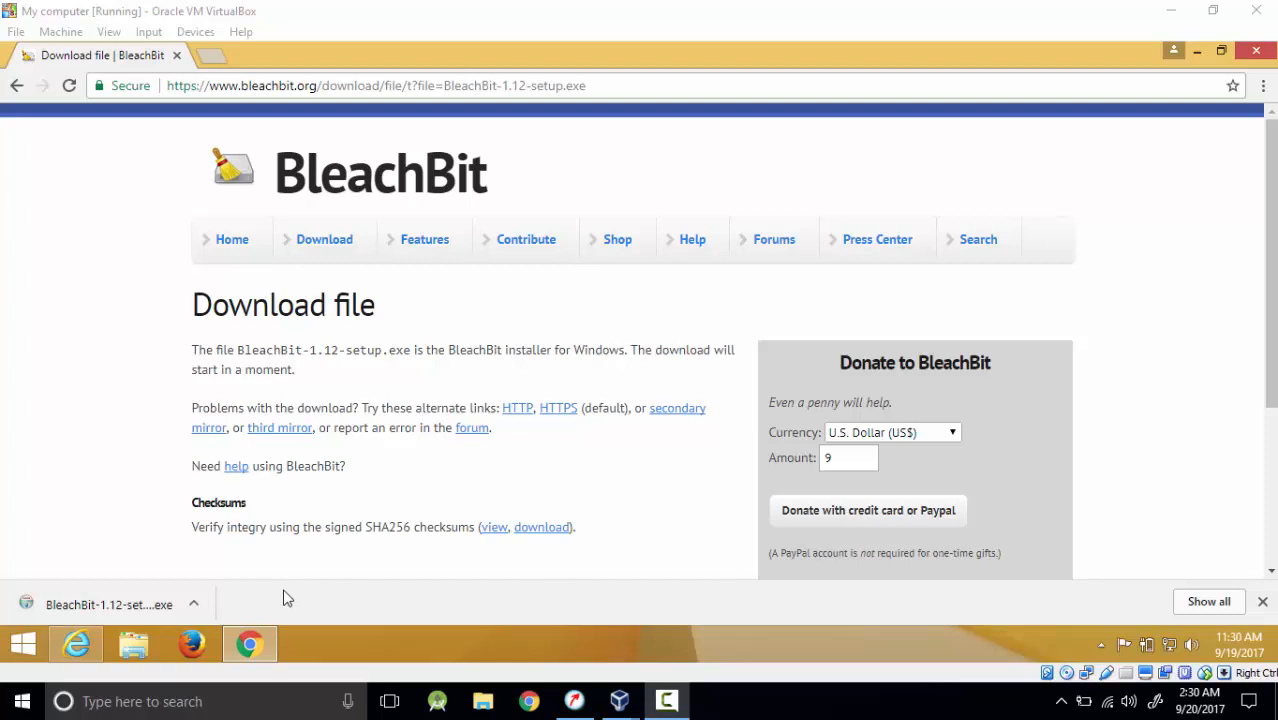
mouse_move(310, 597)
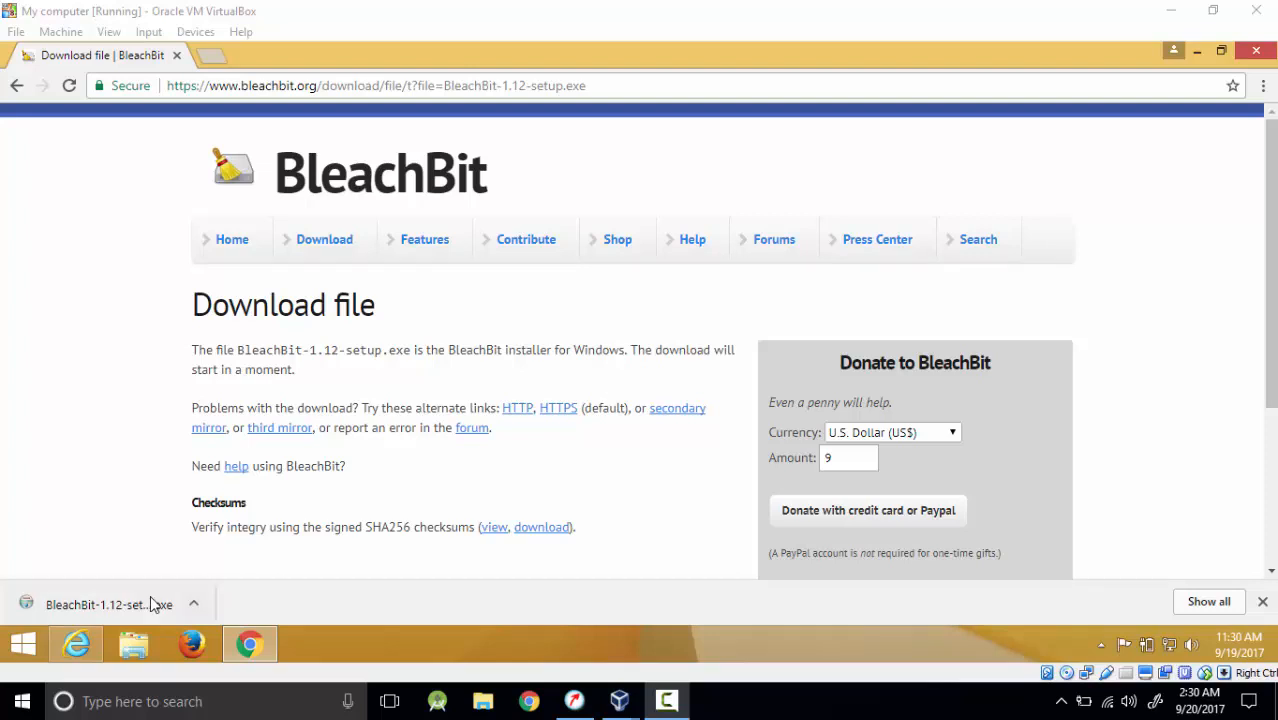
mouse_move(150, 604)
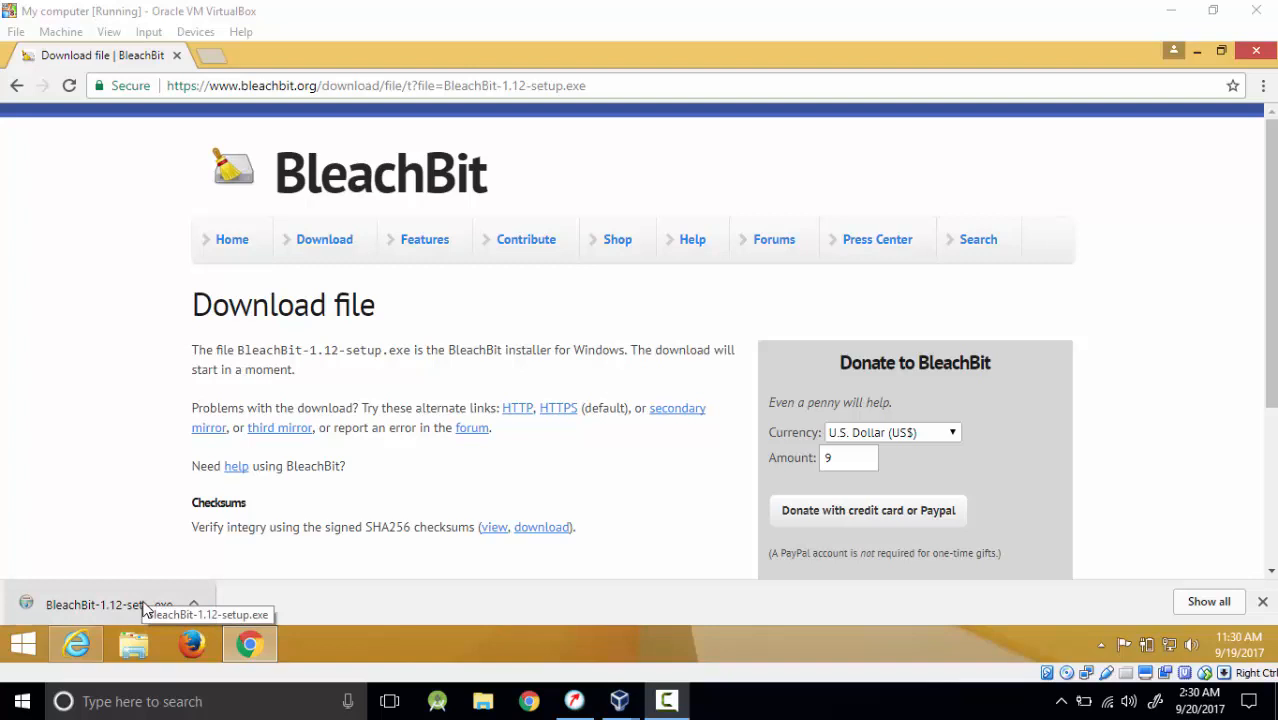
mouse_move(1268, 638)
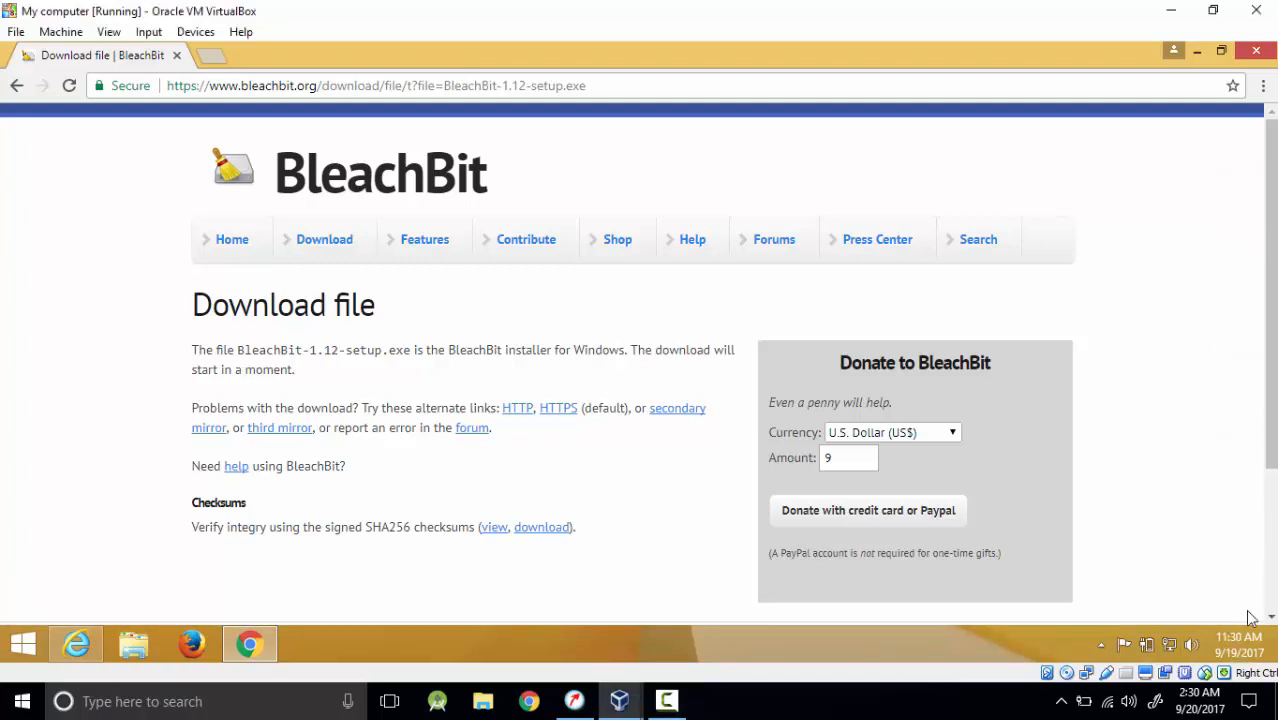
mouse_move(392, 627)
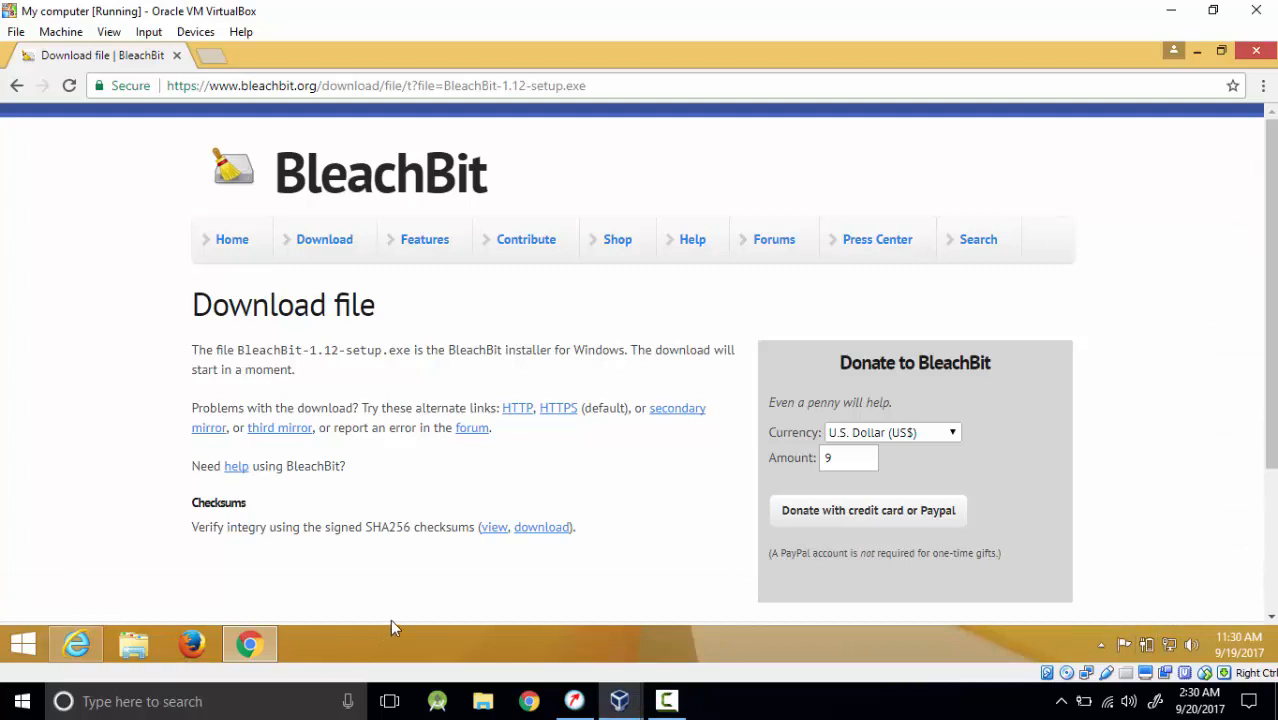
mouse_move(1238, 155)
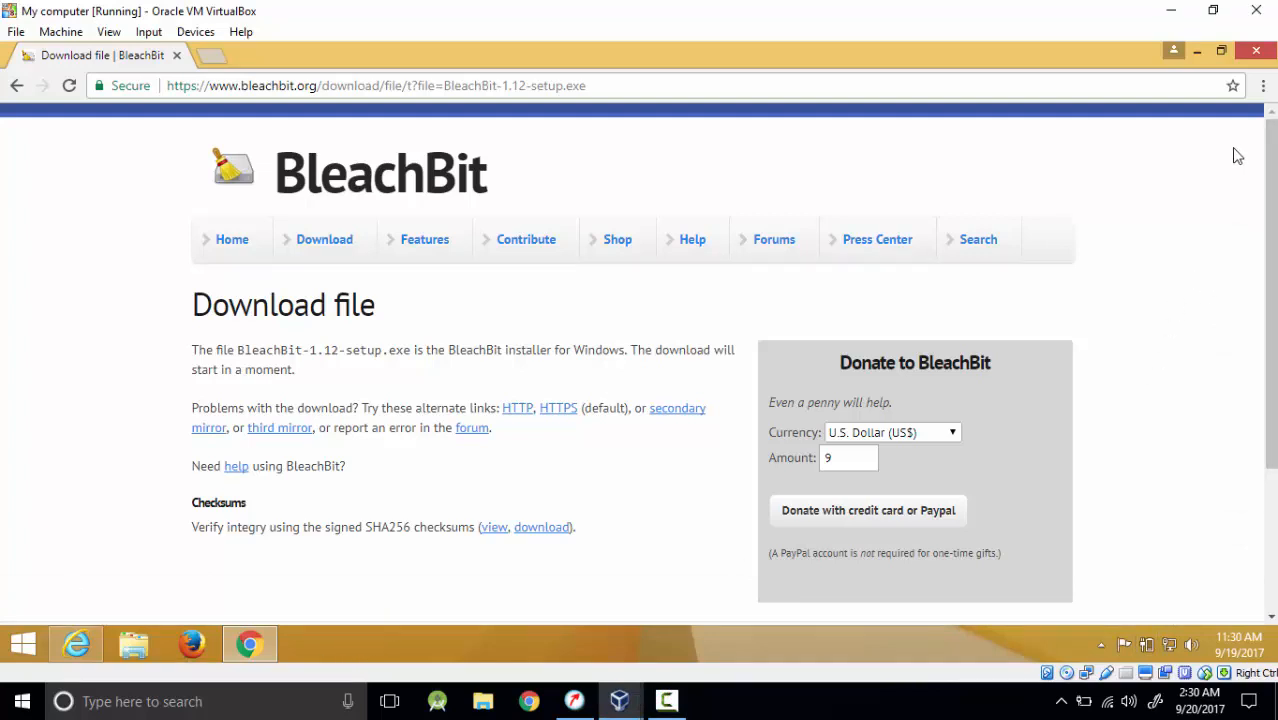
mouse_move(1263, 85)
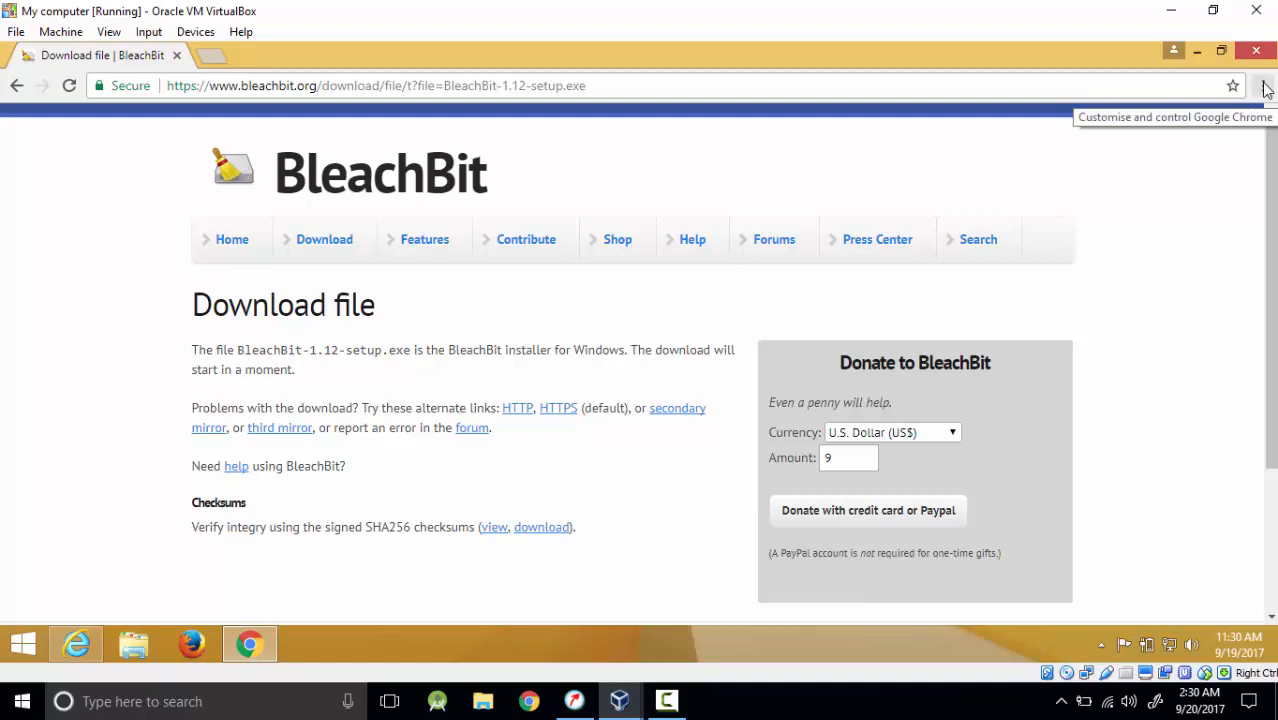
- Run BleachBit-1.12-setup.exe from Chrome's Downloads page, bringing up the User Account Control prompt
click(1263, 85)
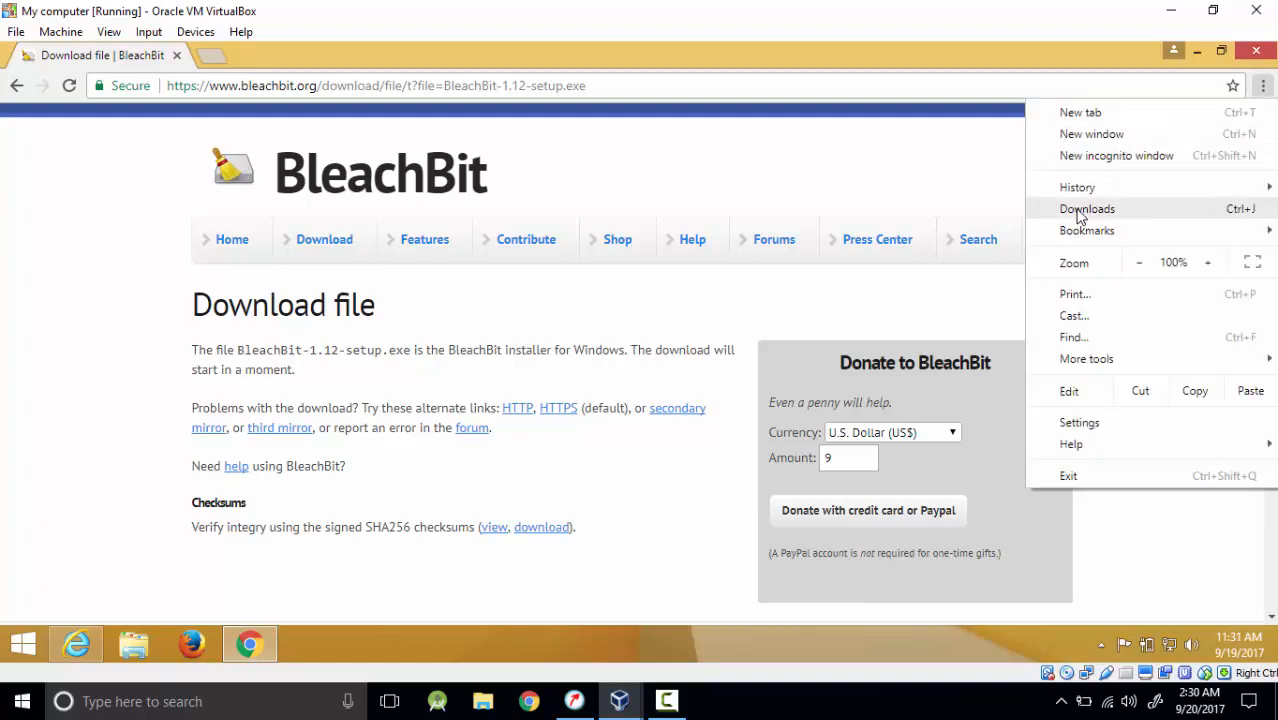
click(1087, 208)
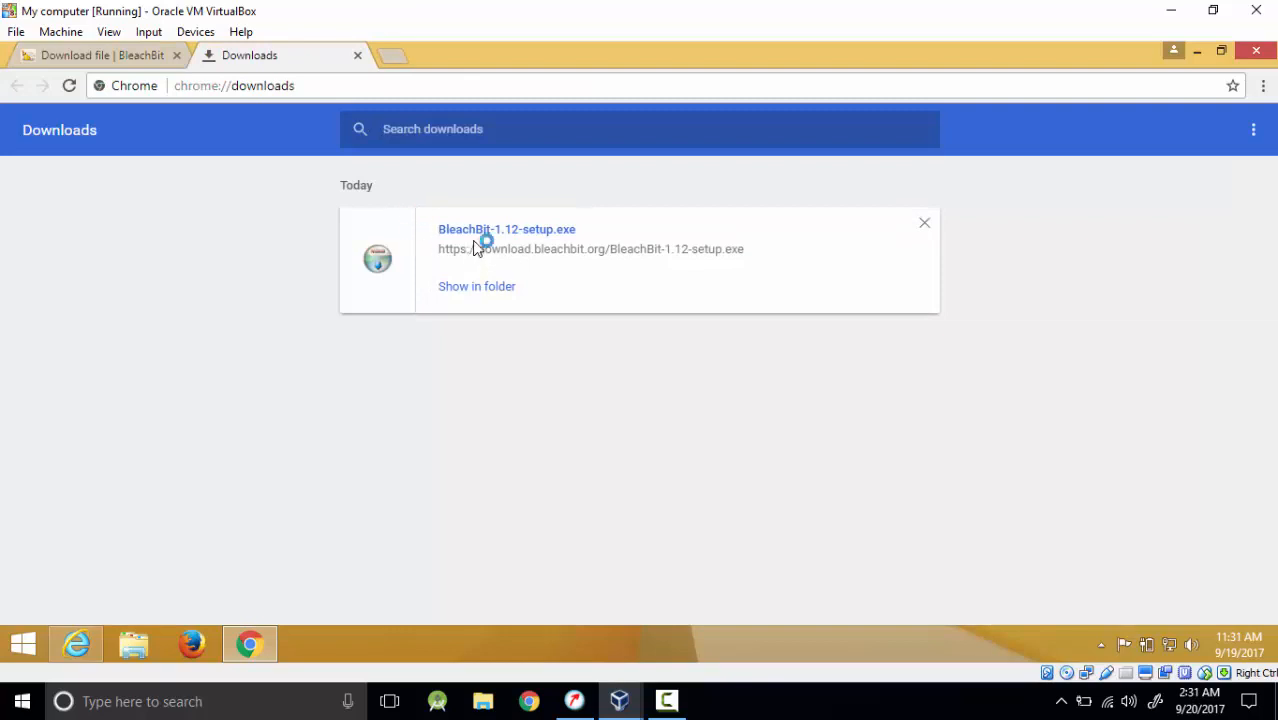
mouse_move(477, 286)
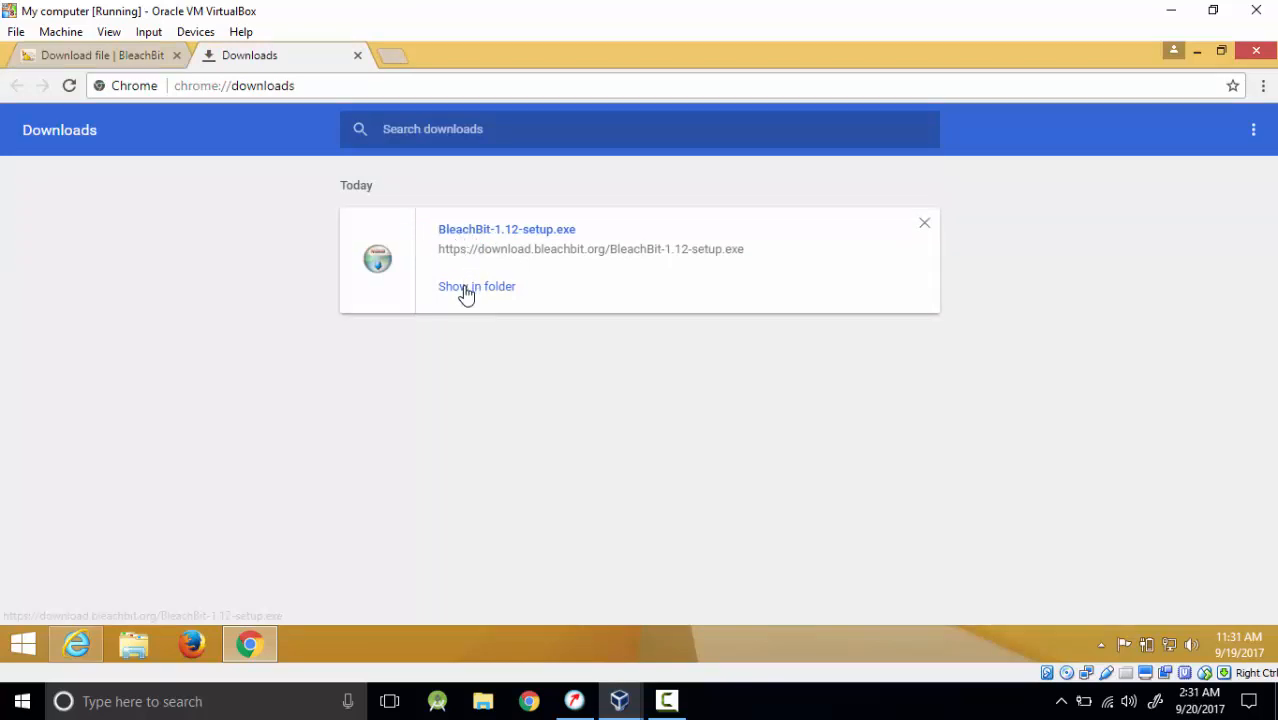
mouse_move(471, 236)
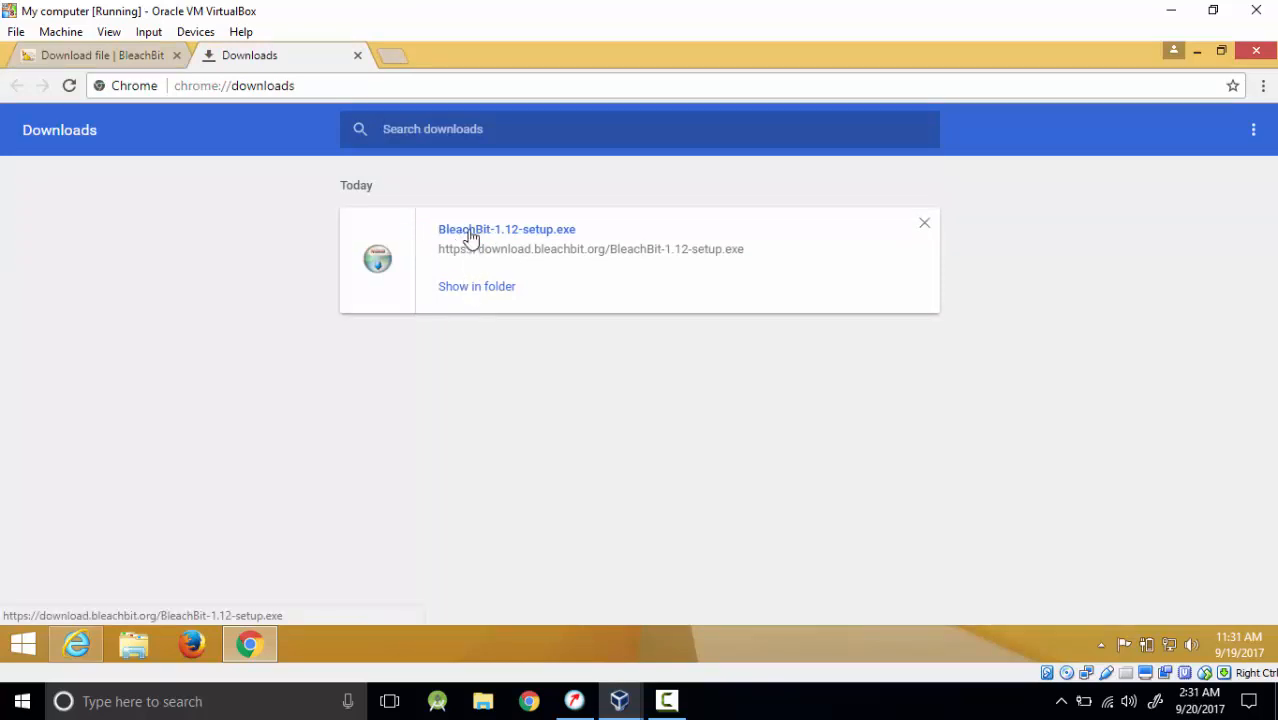
click(507, 229)
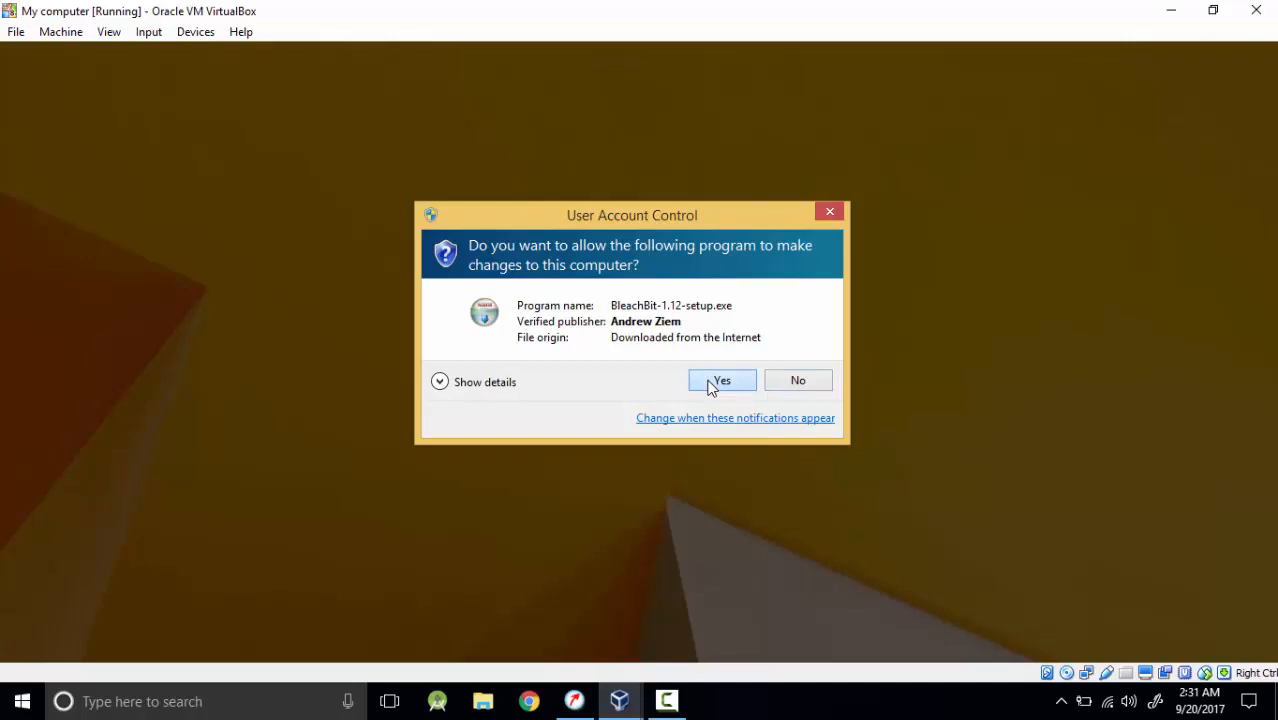
- Allow the installer to make changes and keep English as the installer language
click(721, 381)
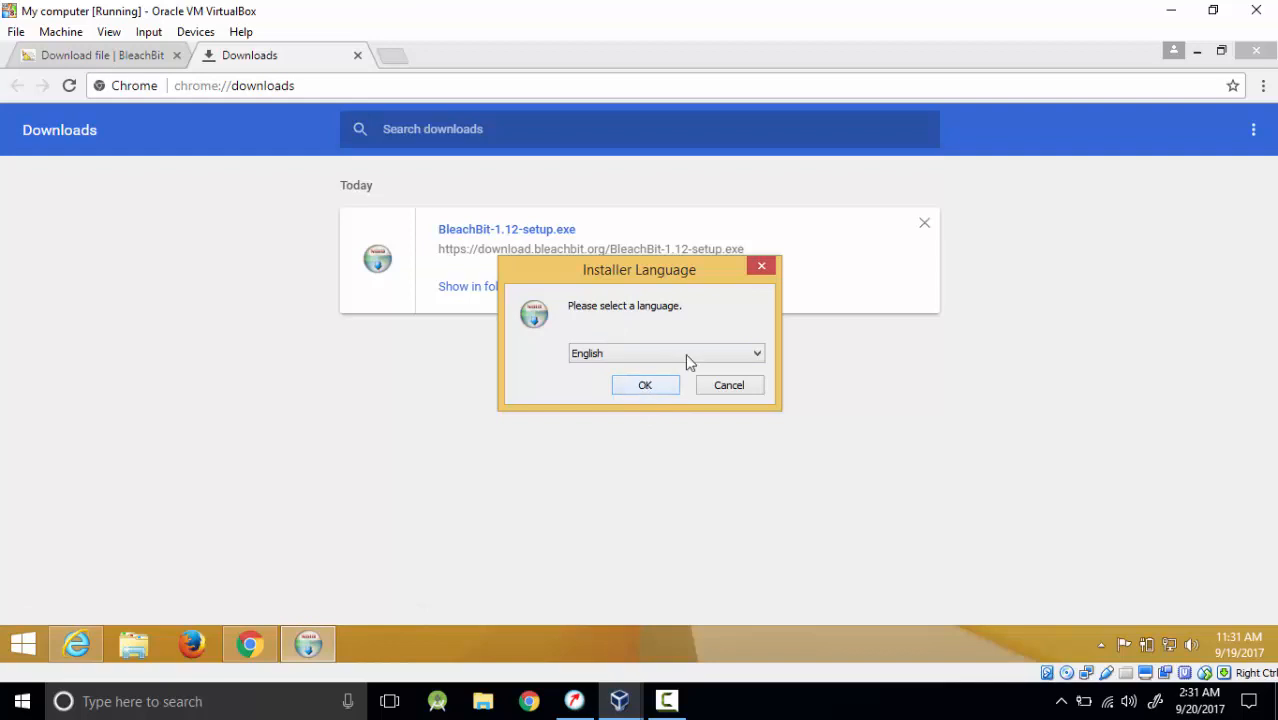
click(665, 353)
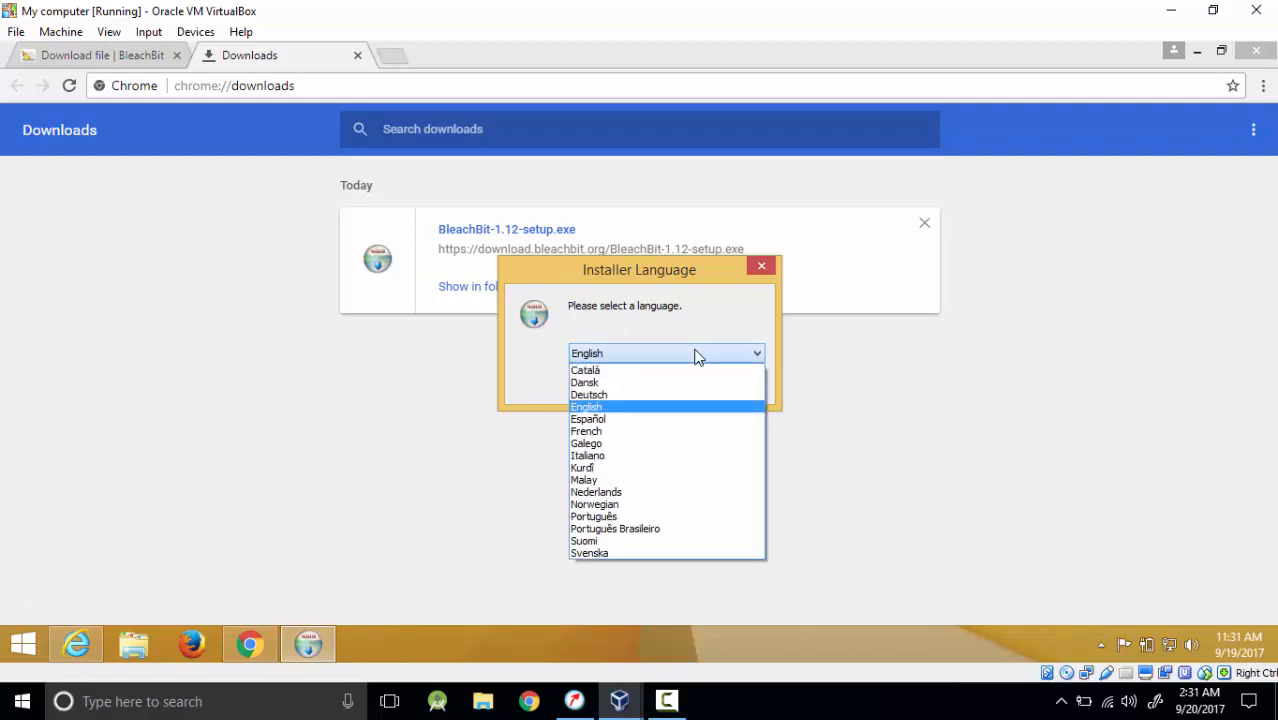
click(586, 406)
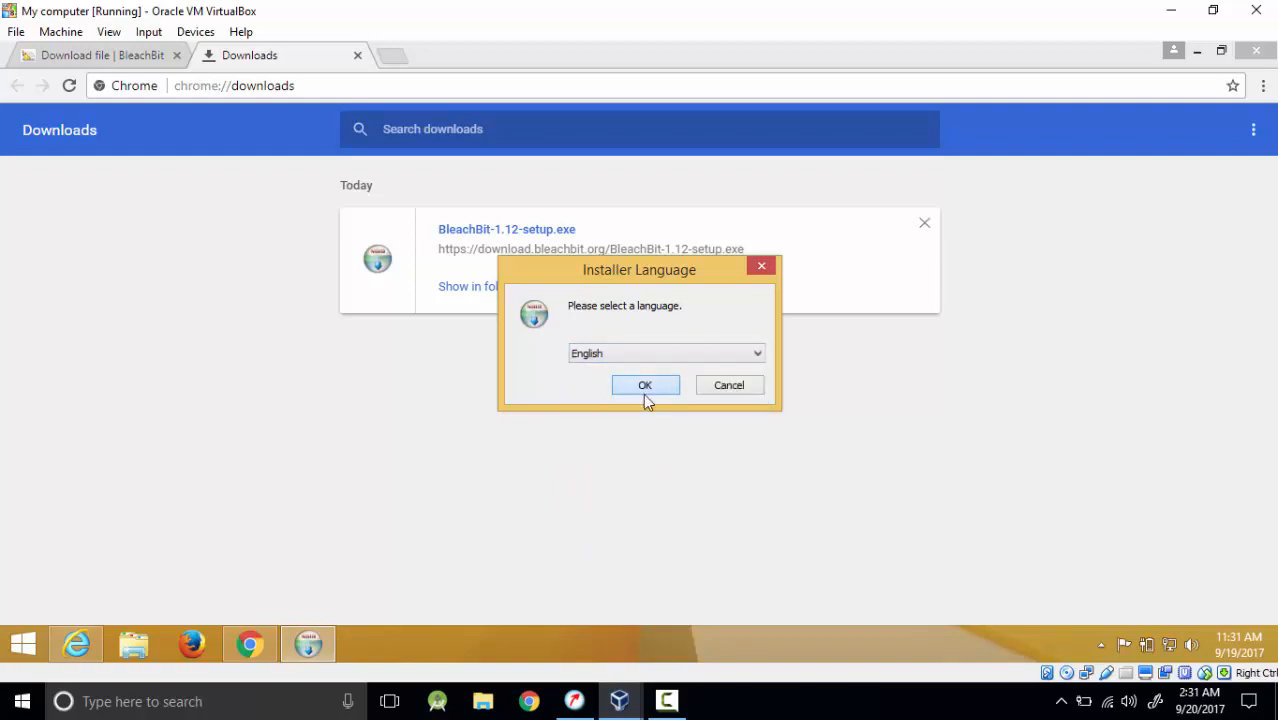
- Accept the license and add a Quick launch shortcut to the components
click(645, 385)
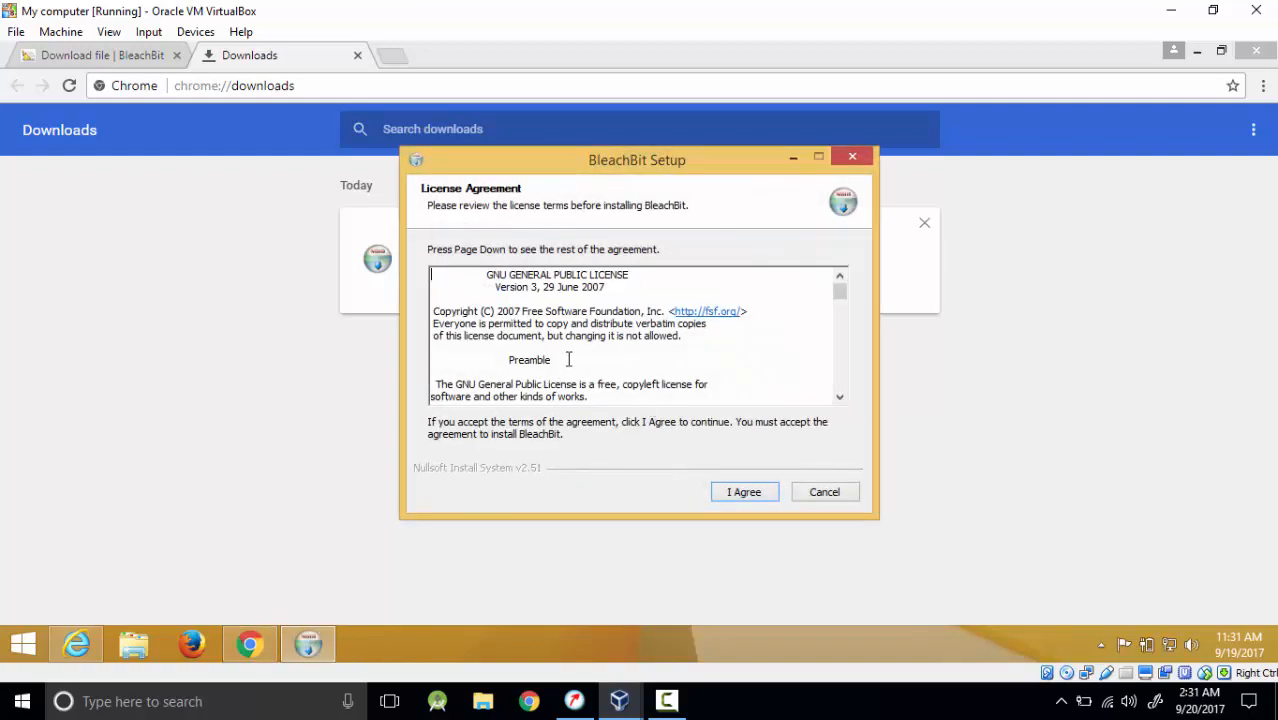
click(744, 491)
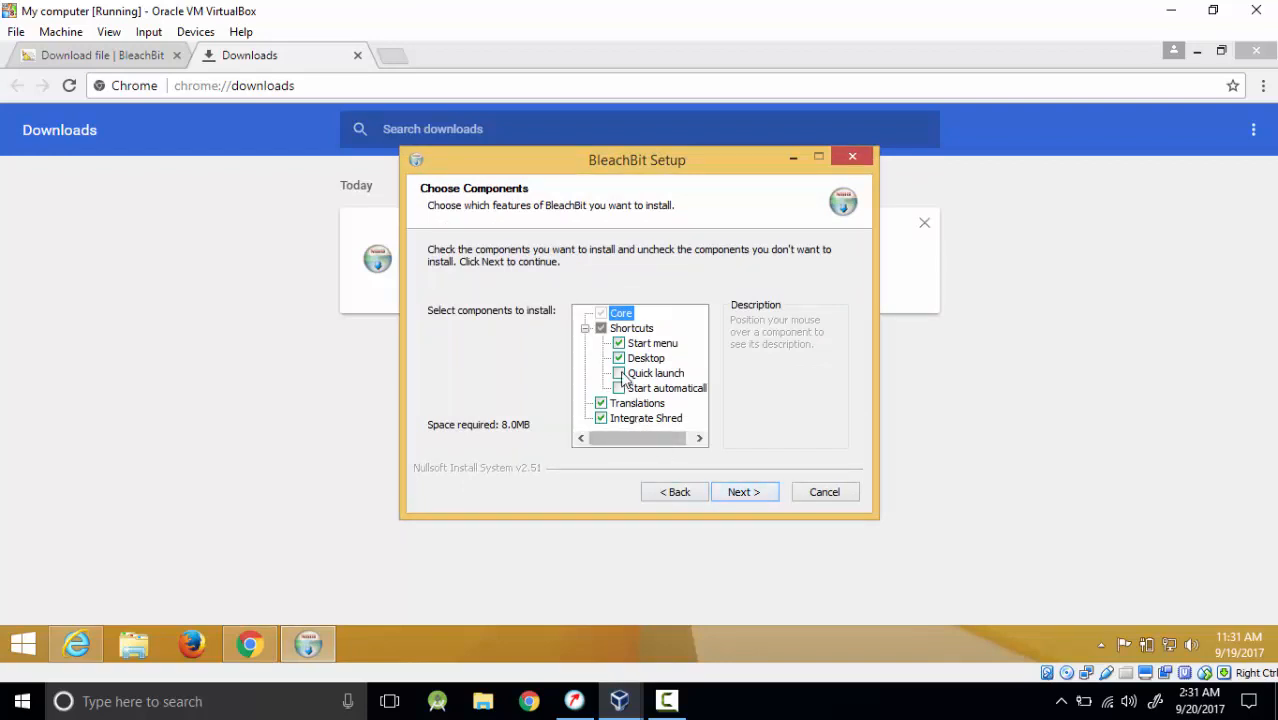
click(620, 388)
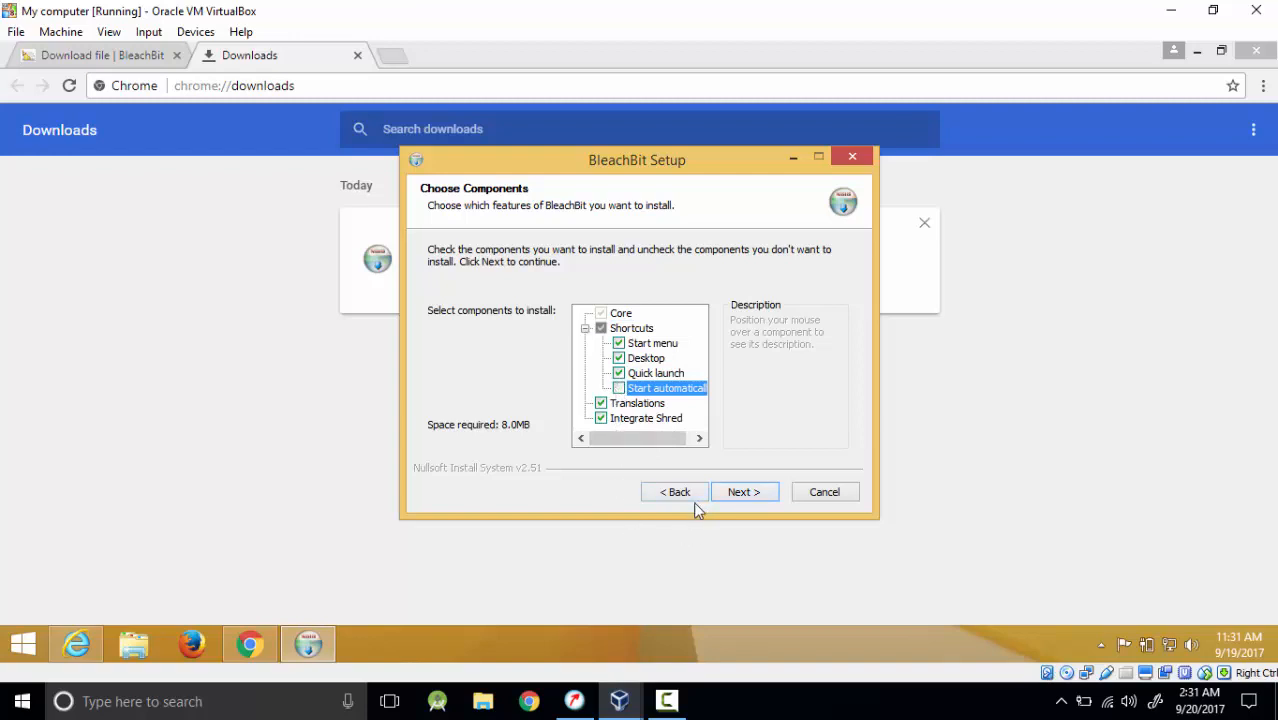
mouse_move(744, 491)
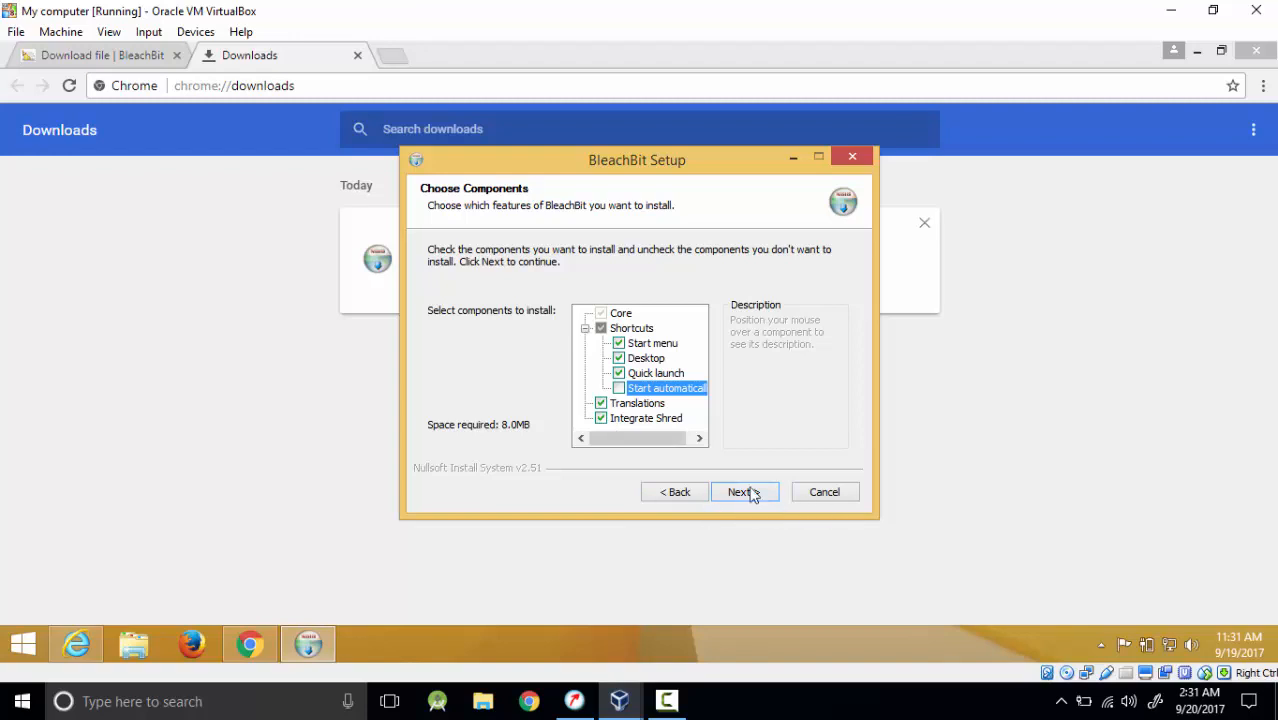
click(744, 491)
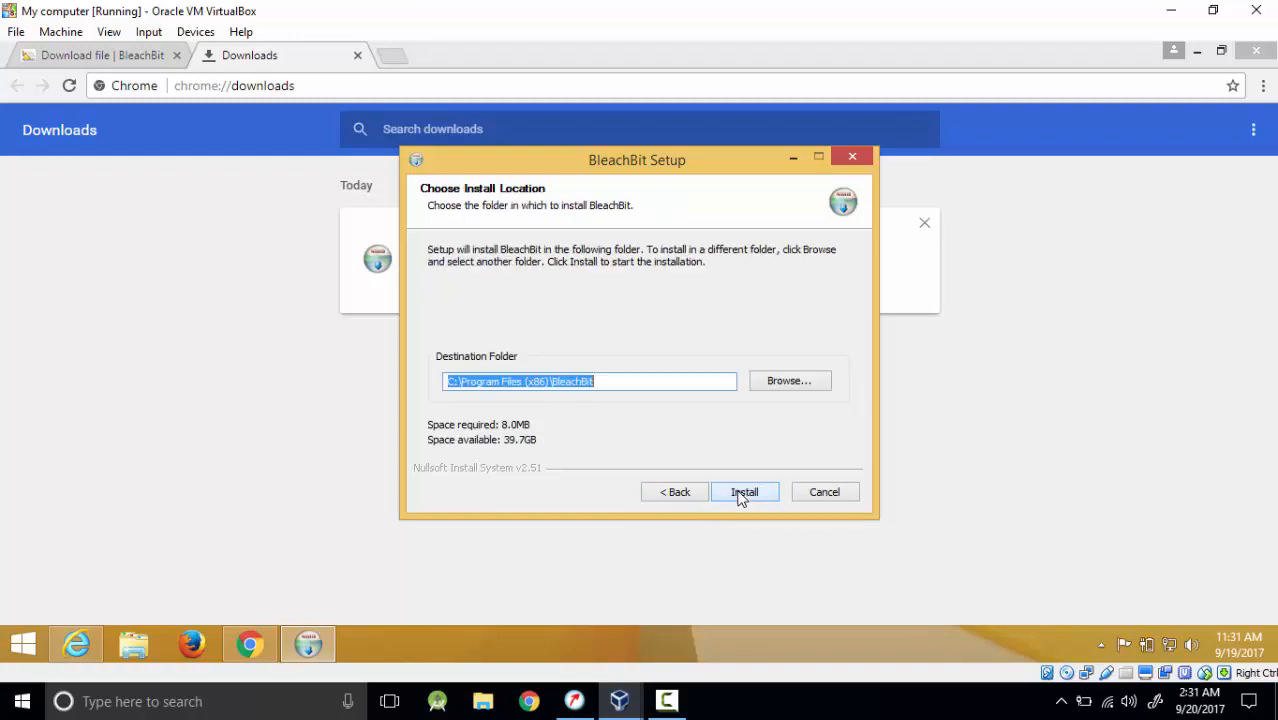
- Install into the default Program Files folder and finish with Run BleachBit checked
click(744, 491)
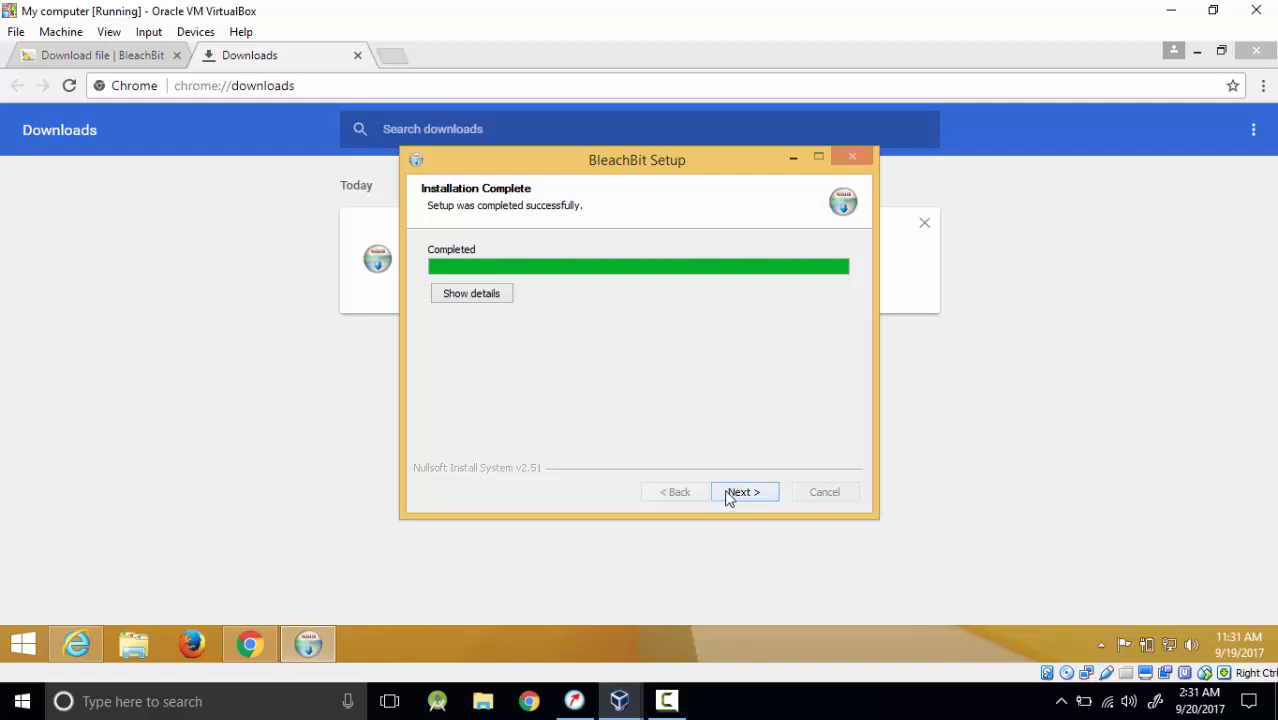
mouse_move(456, 296)
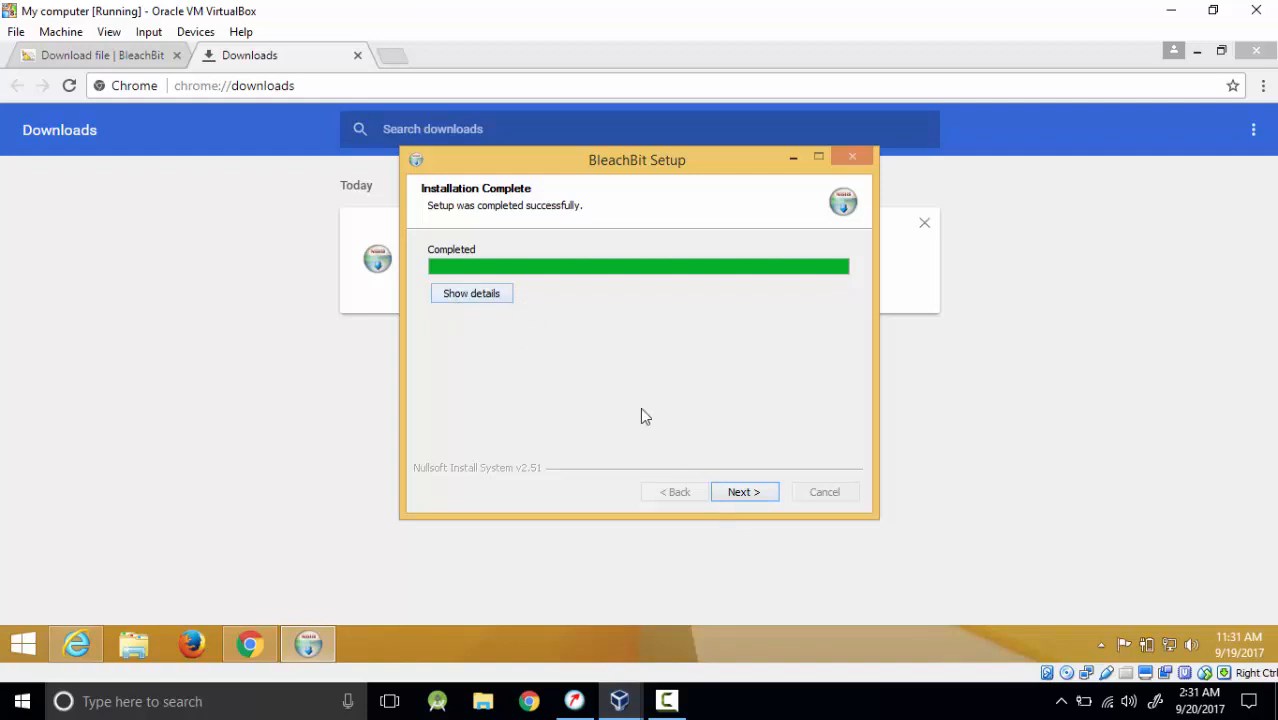
click(744, 491)
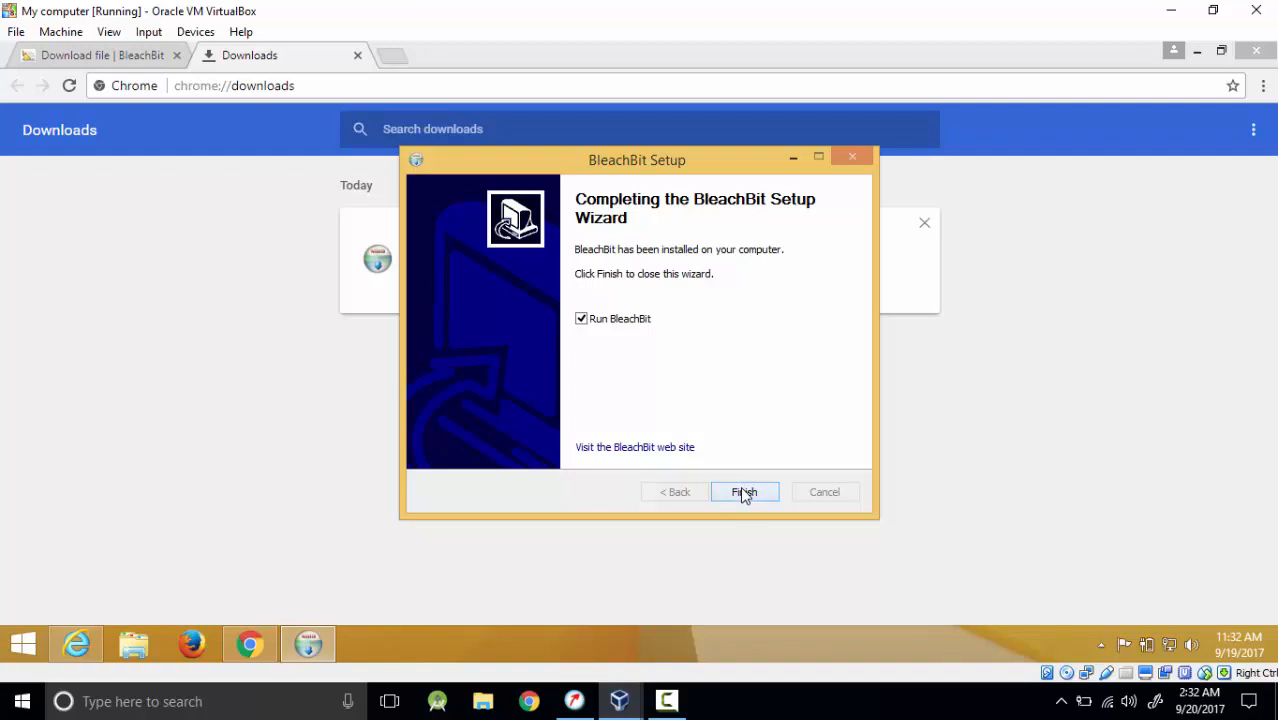
click(744, 491)
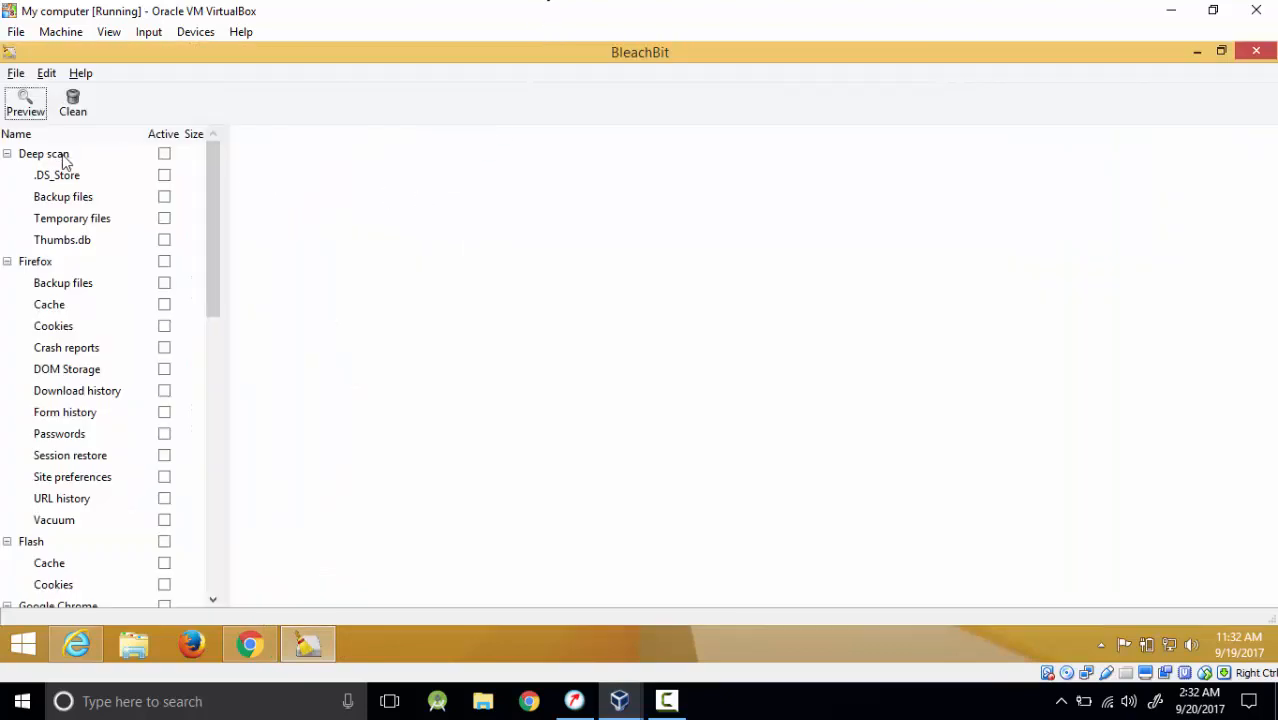
mouse_move(98, 275)
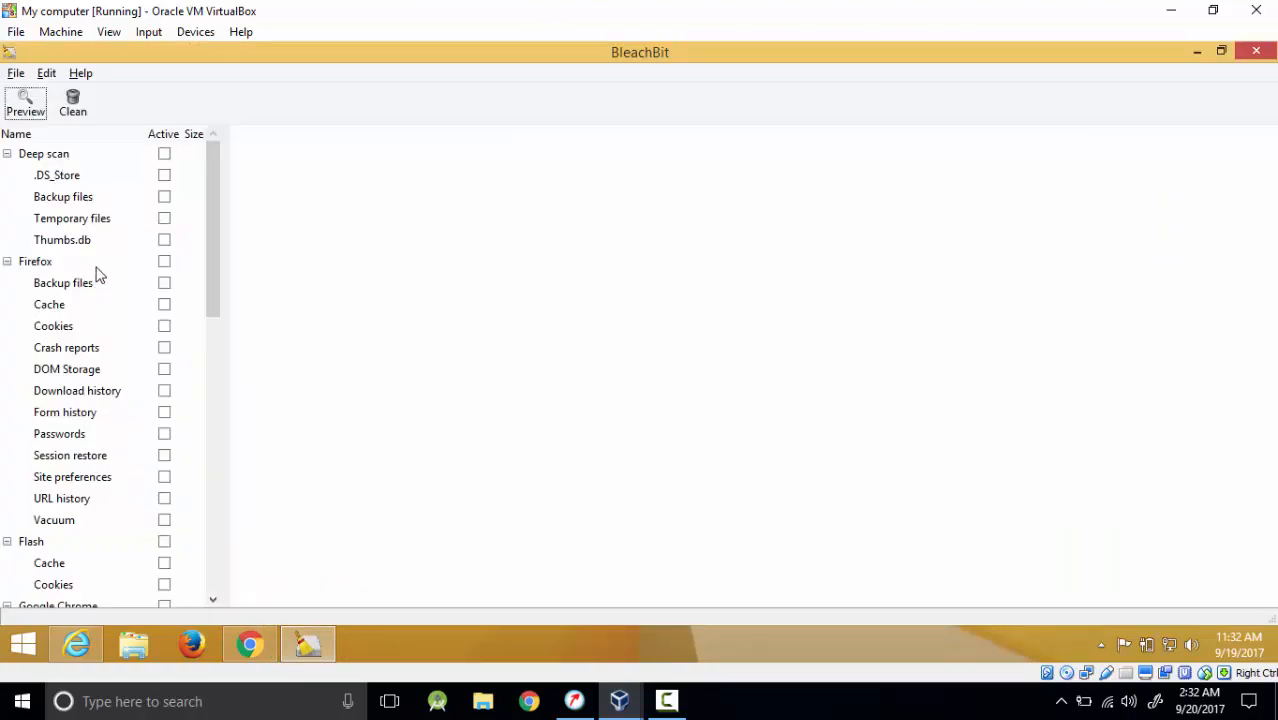
mouse_move(3, 273)
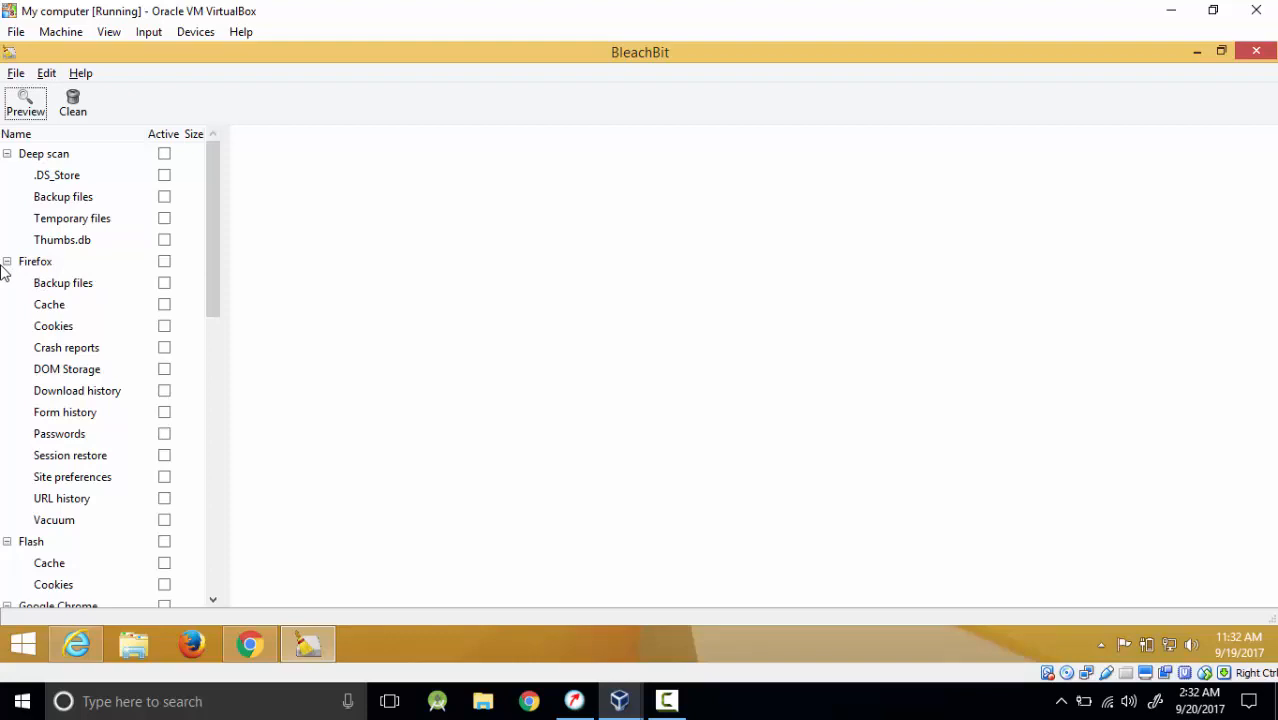
- Check the whole Firefox cleaner group, including Passwords, and accept the passwords warning
click(43, 153)
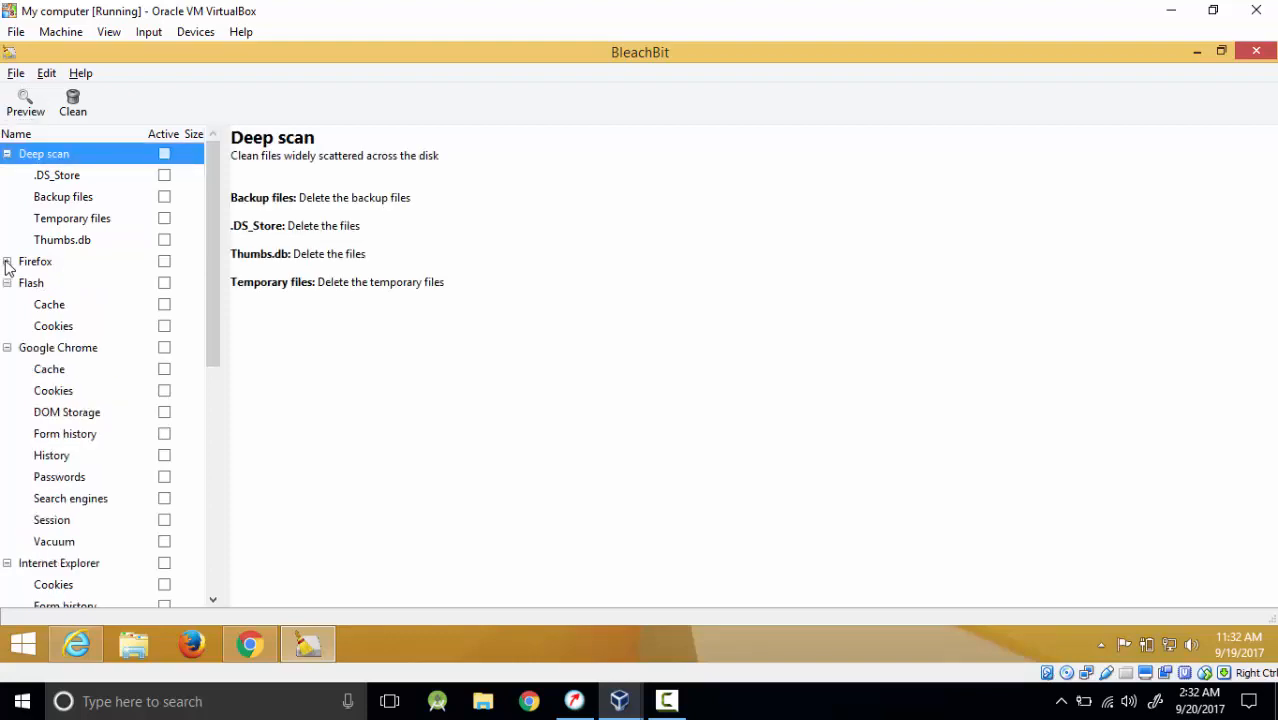
click(164, 261)
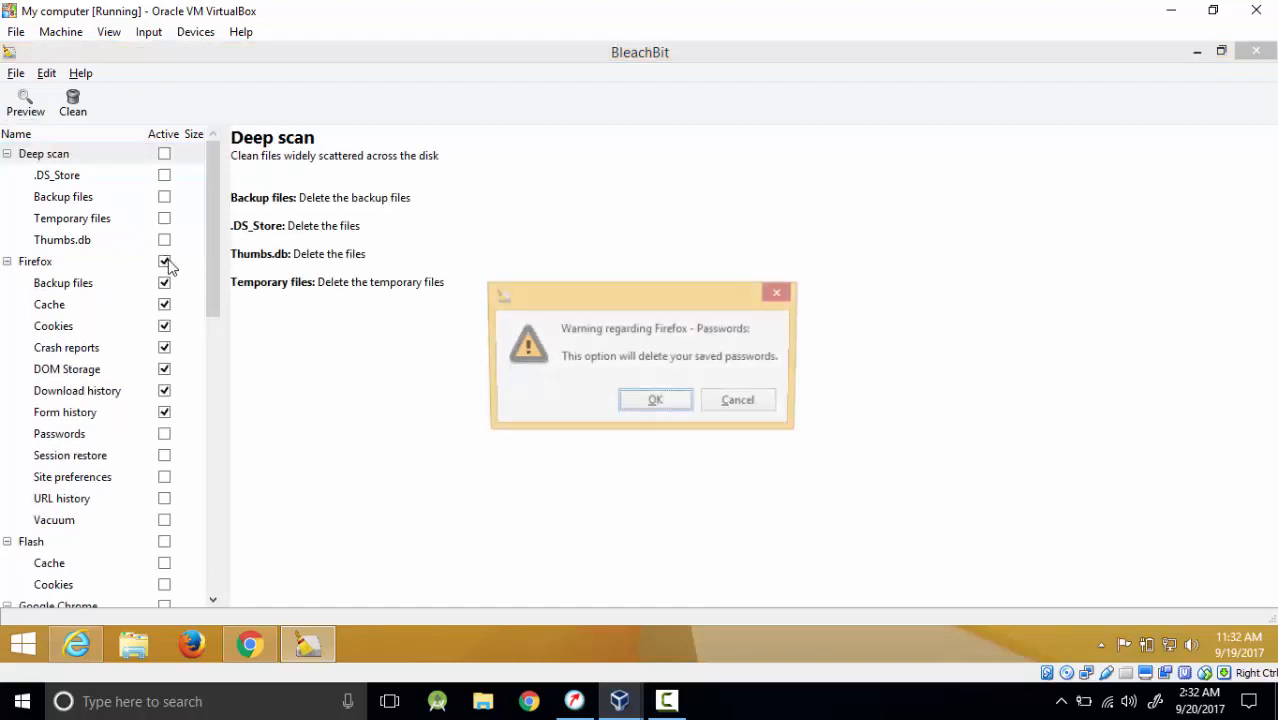
click(655, 399)
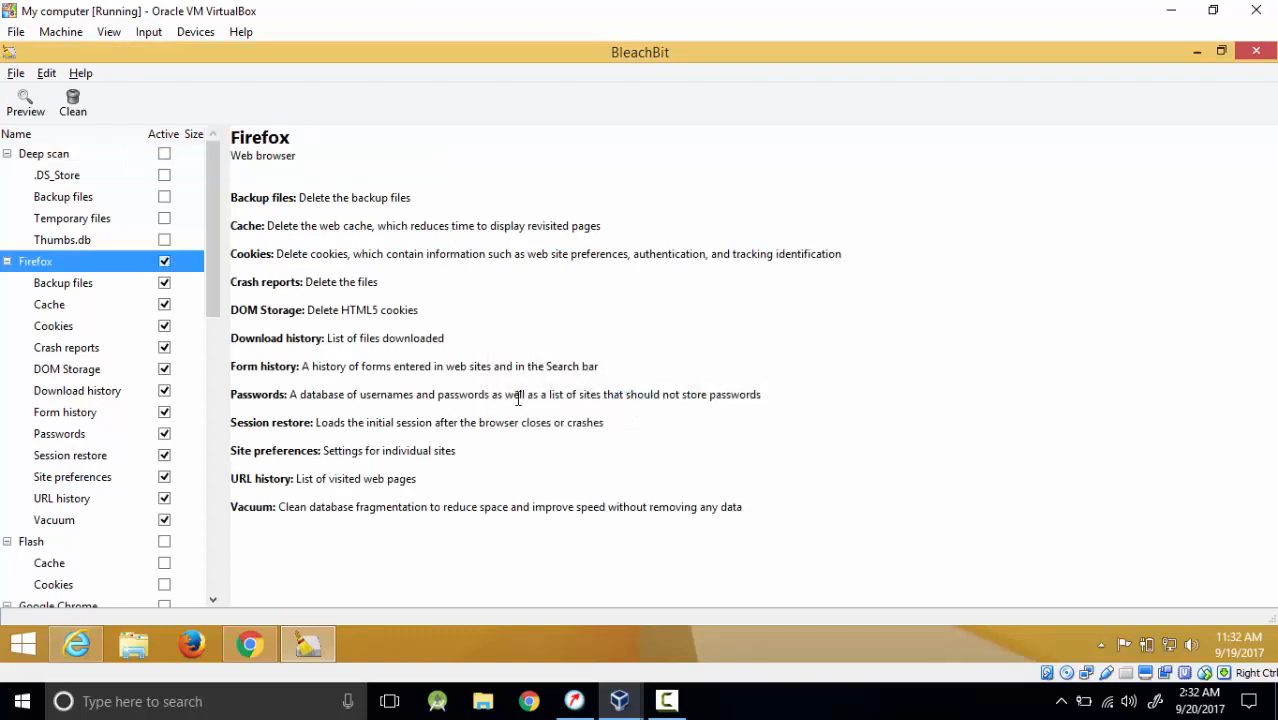
scroll(down, 3)
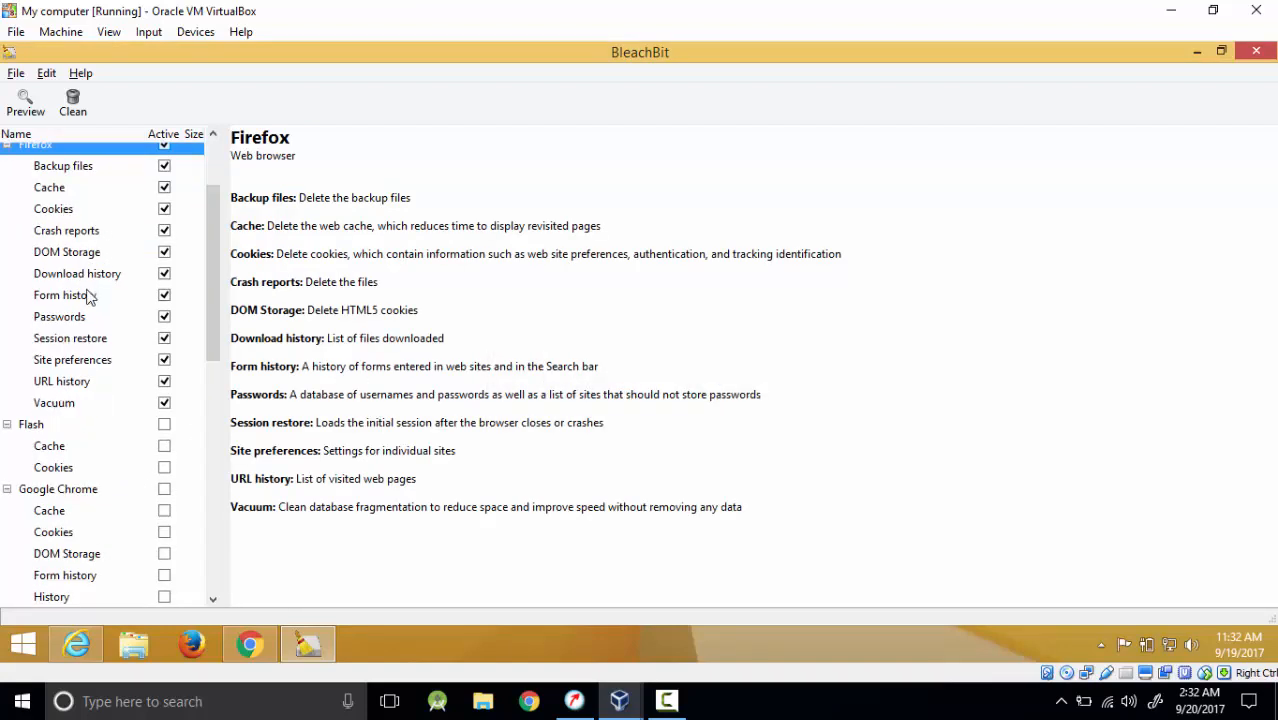
scroll(down, 3)
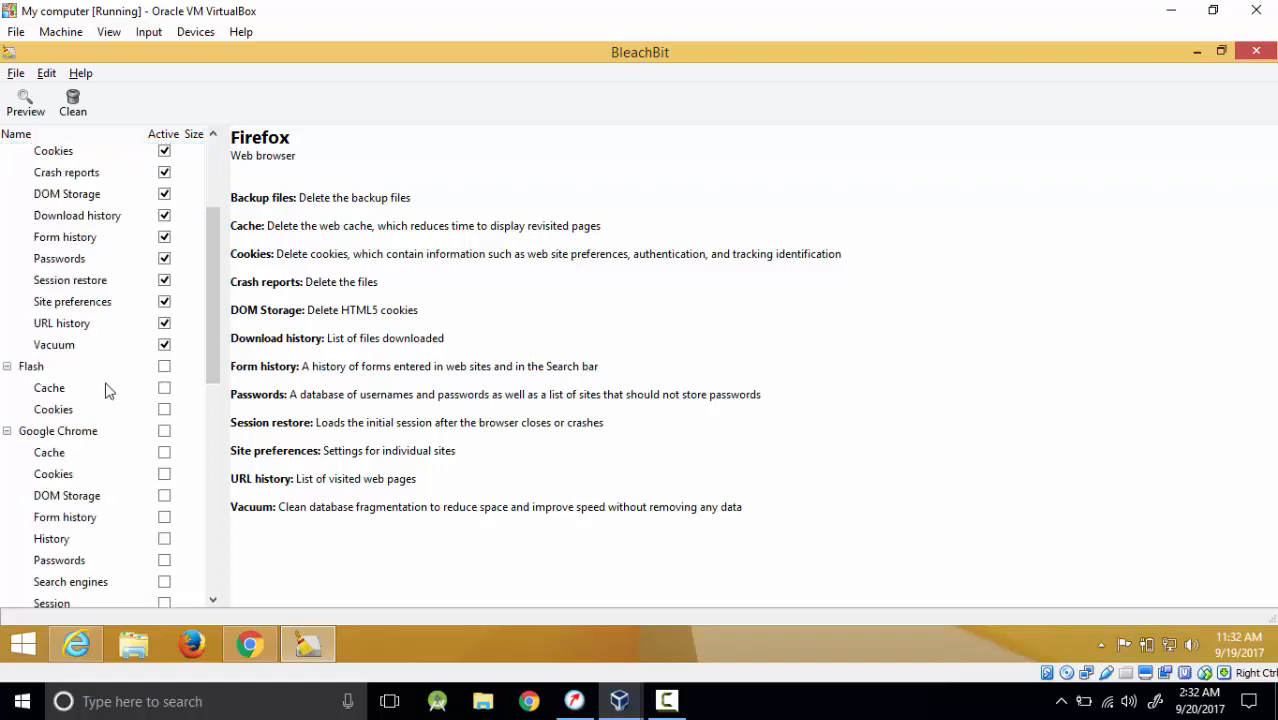
scroll(down, 3)
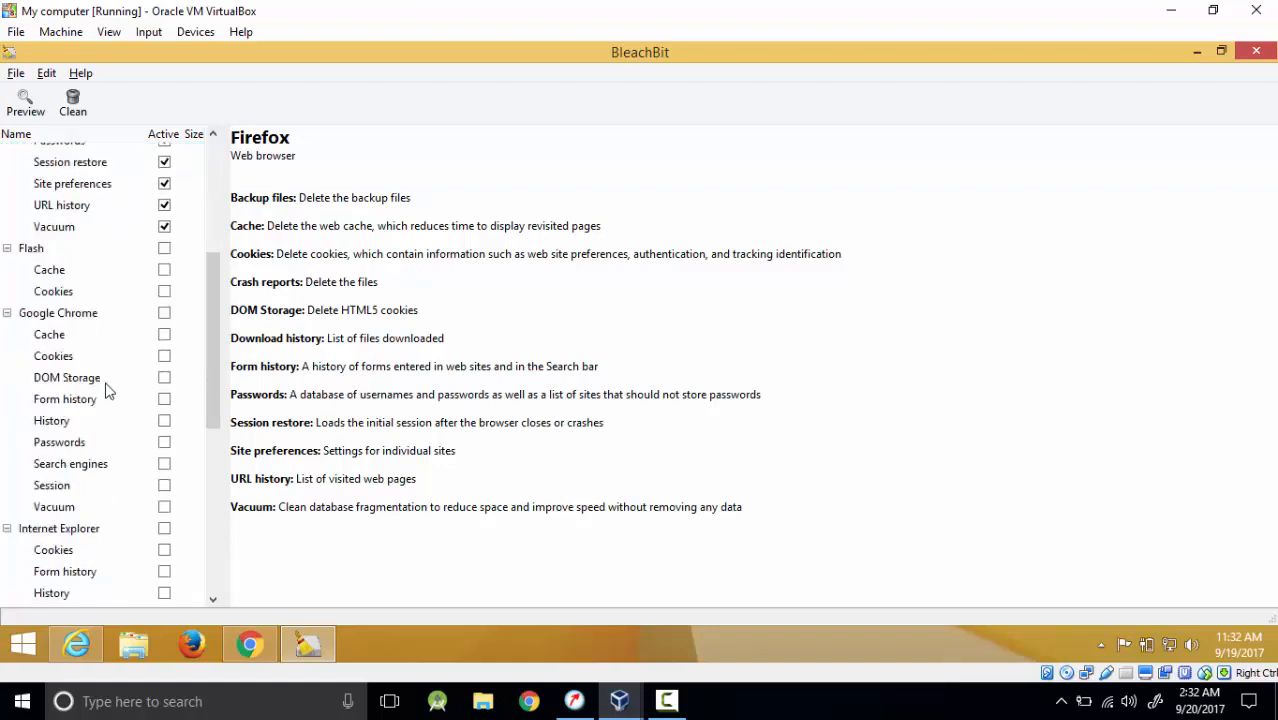
scroll(down, 3)
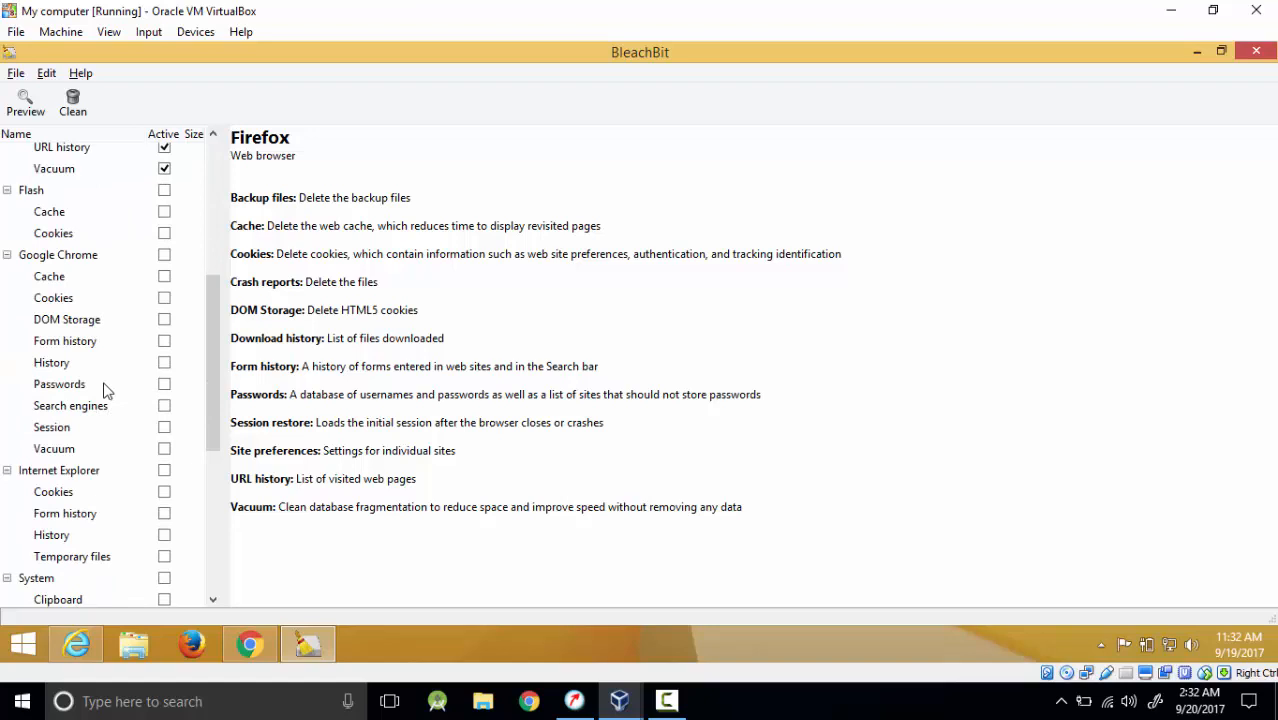
mouse_move(167, 262)
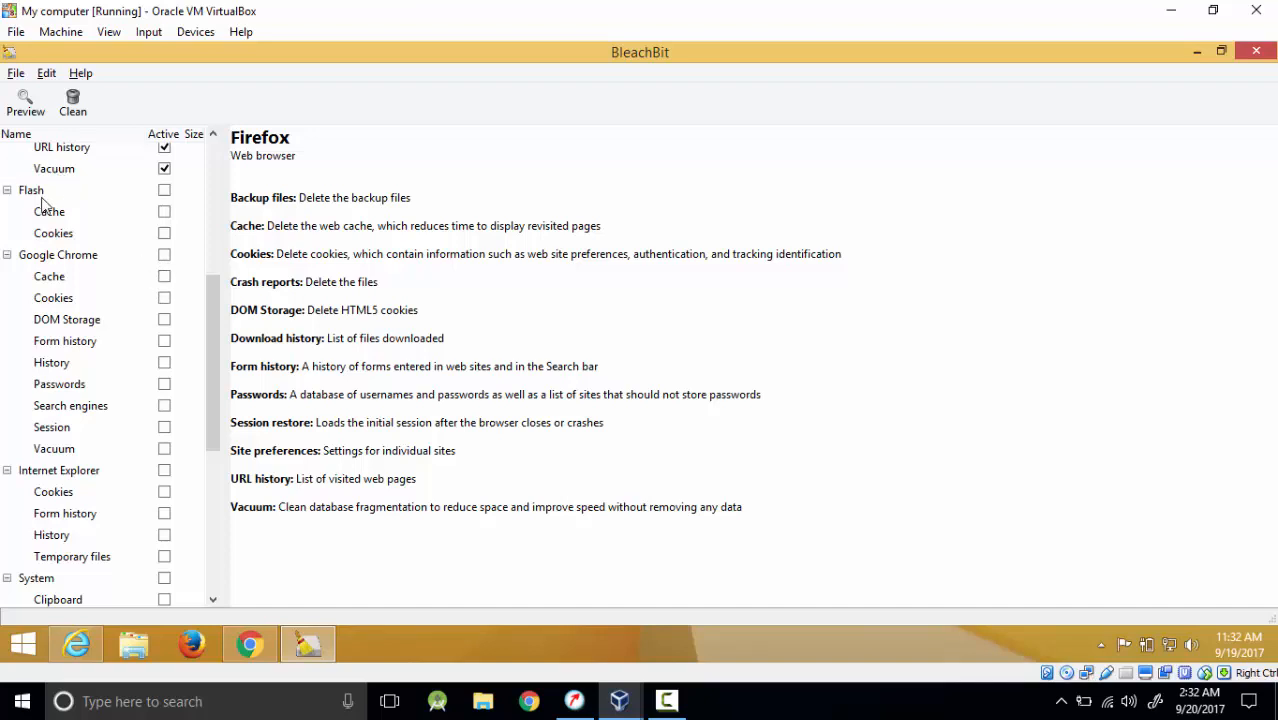
mouse_move(192, 216)
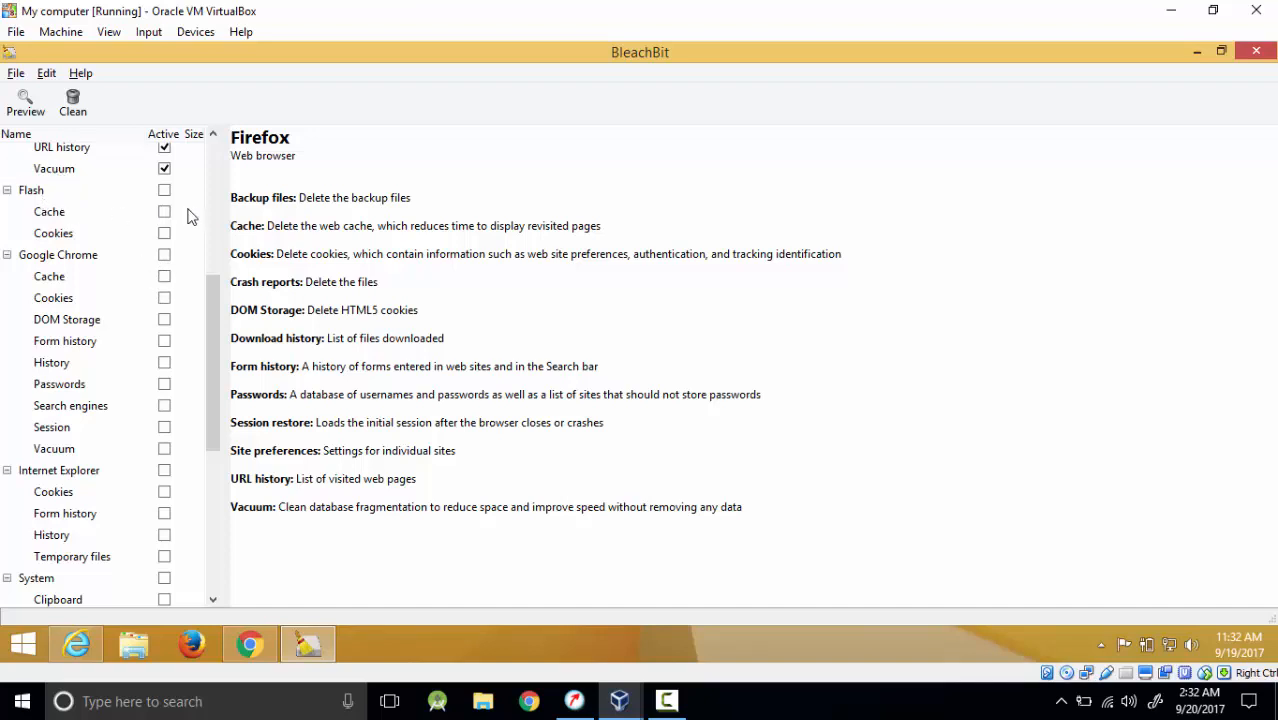
mouse_move(55, 225)
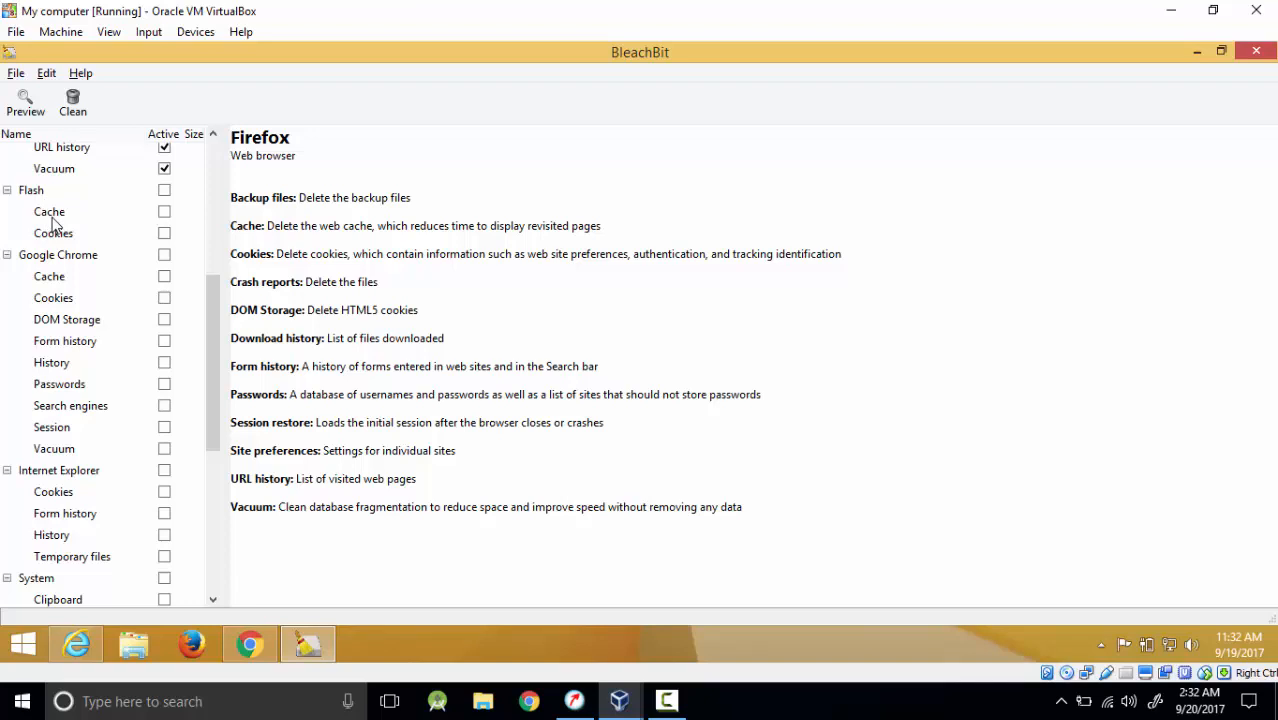
mouse_move(50, 211)
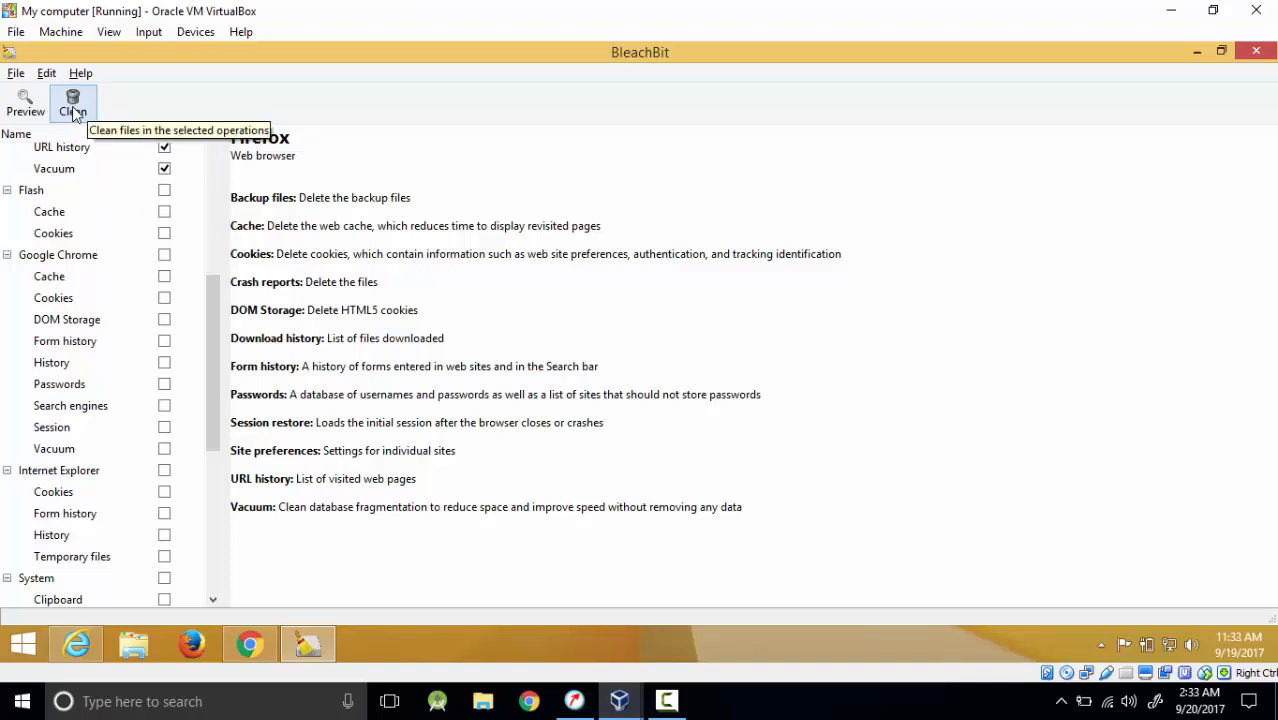
click(72, 100)
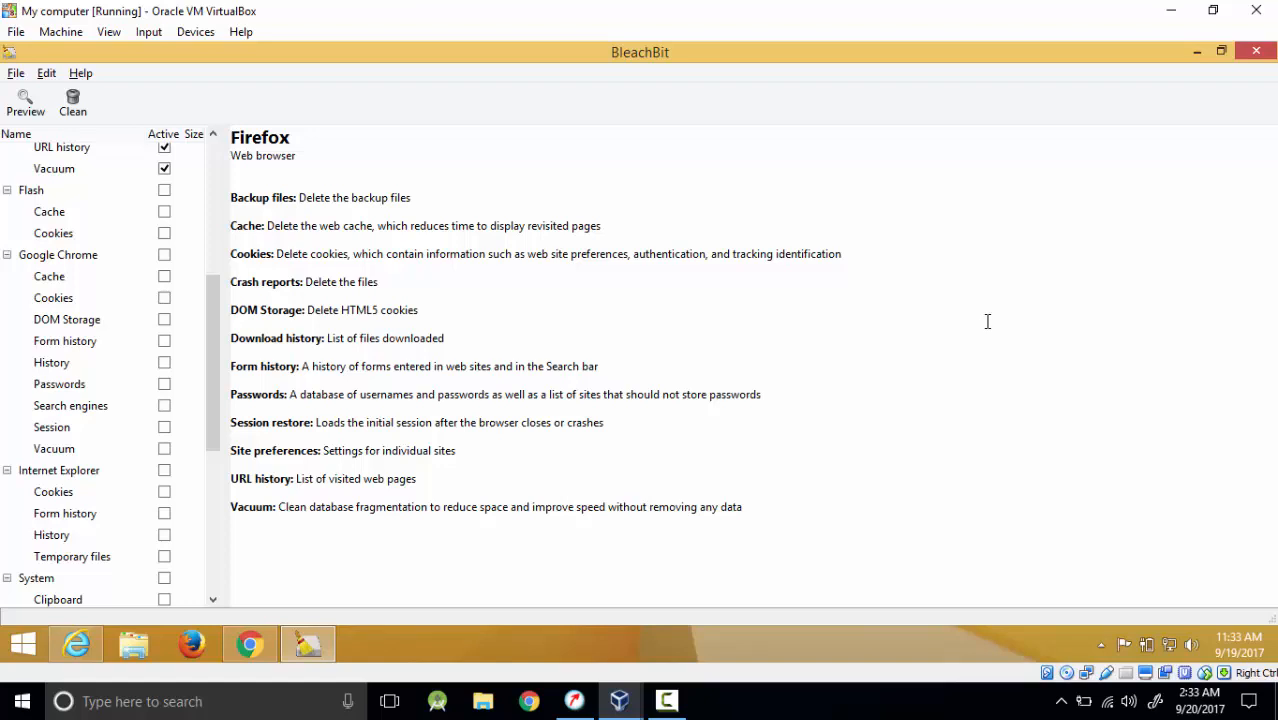
mouse_move(985, 322)
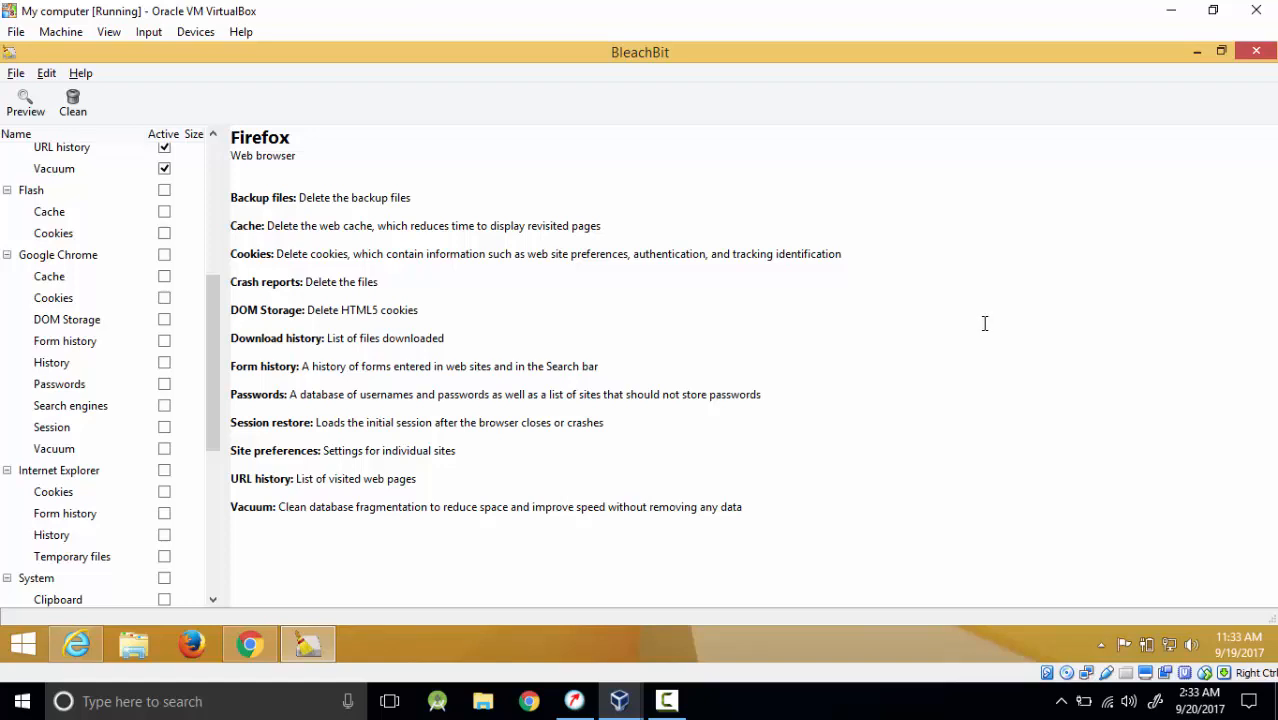